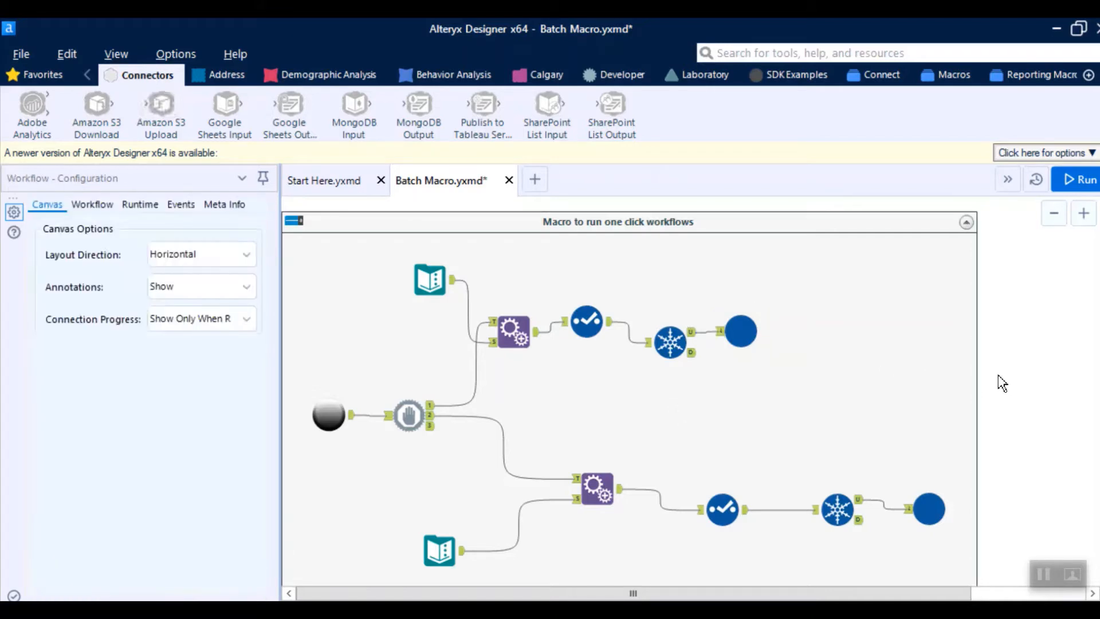
Step: Try the Macro workflow type and Standard Macro option, then revert to Standard Workflow
left_click(91, 204)
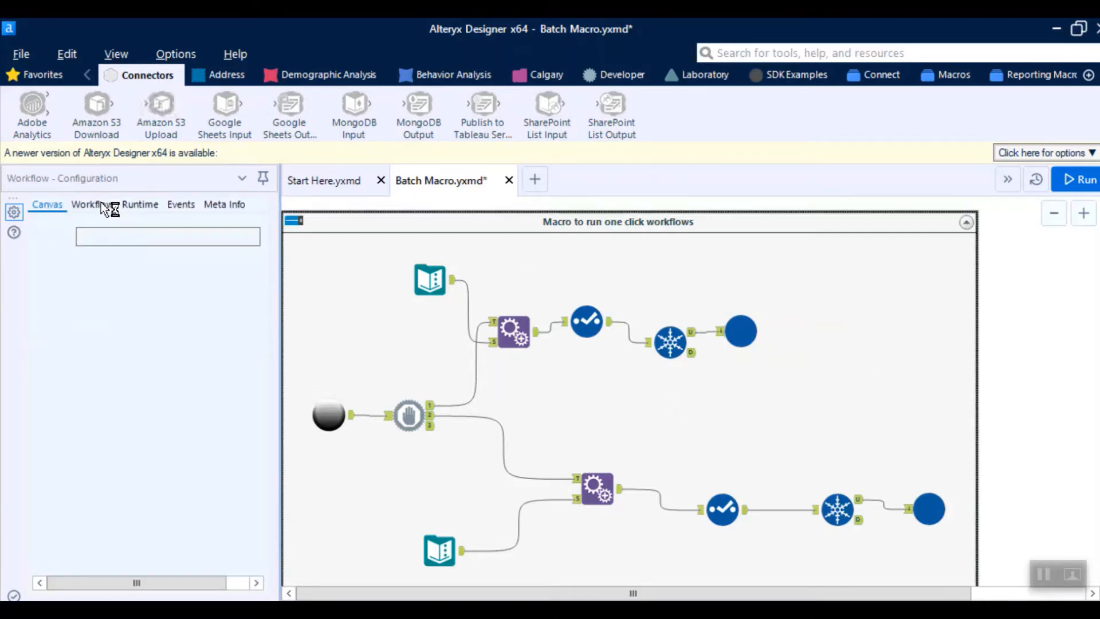
left_click(90, 204)
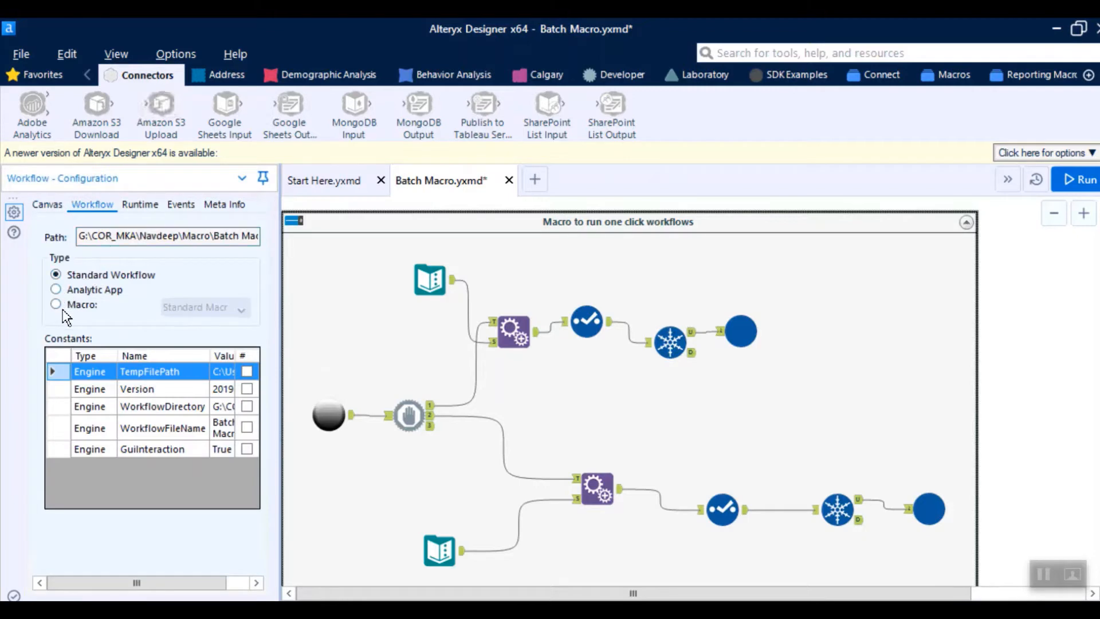
left_click(56, 304)
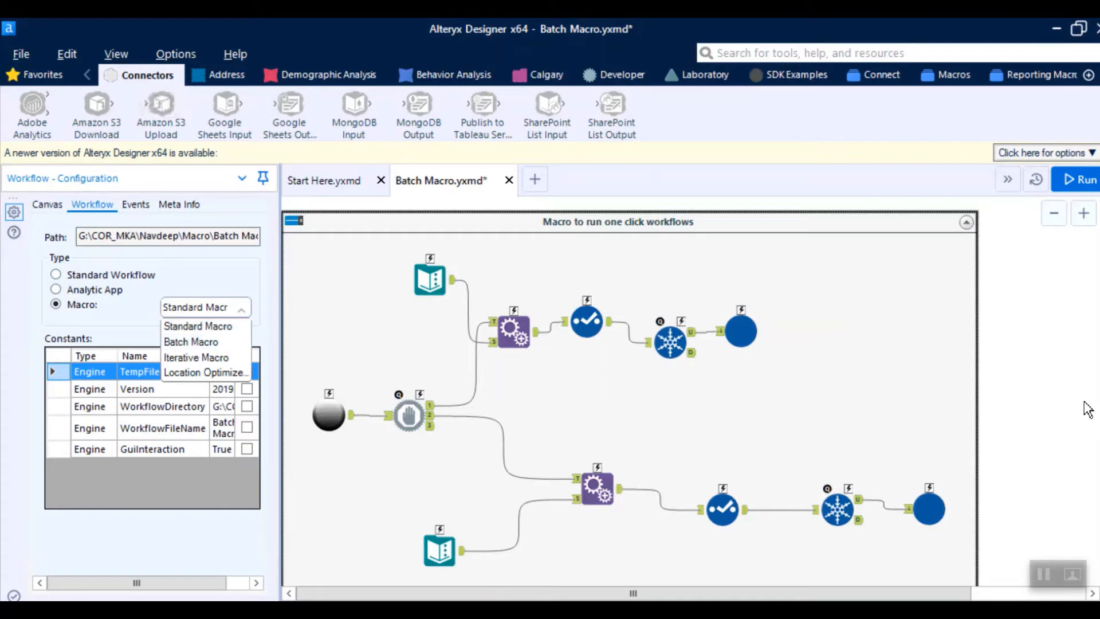
left_click(198, 326)
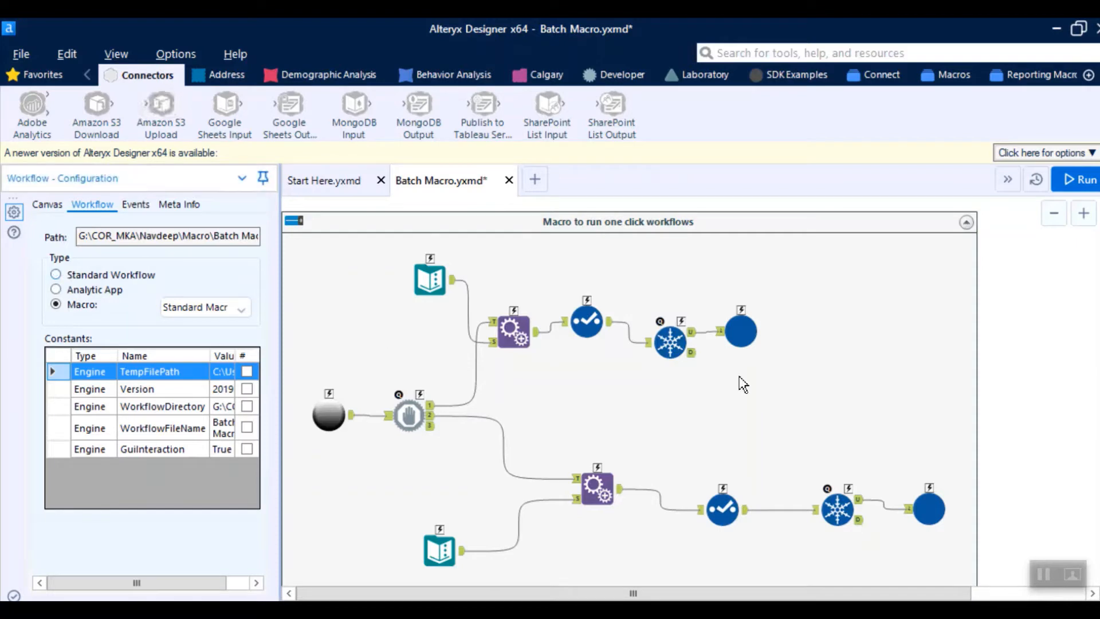
left_click(56, 274)
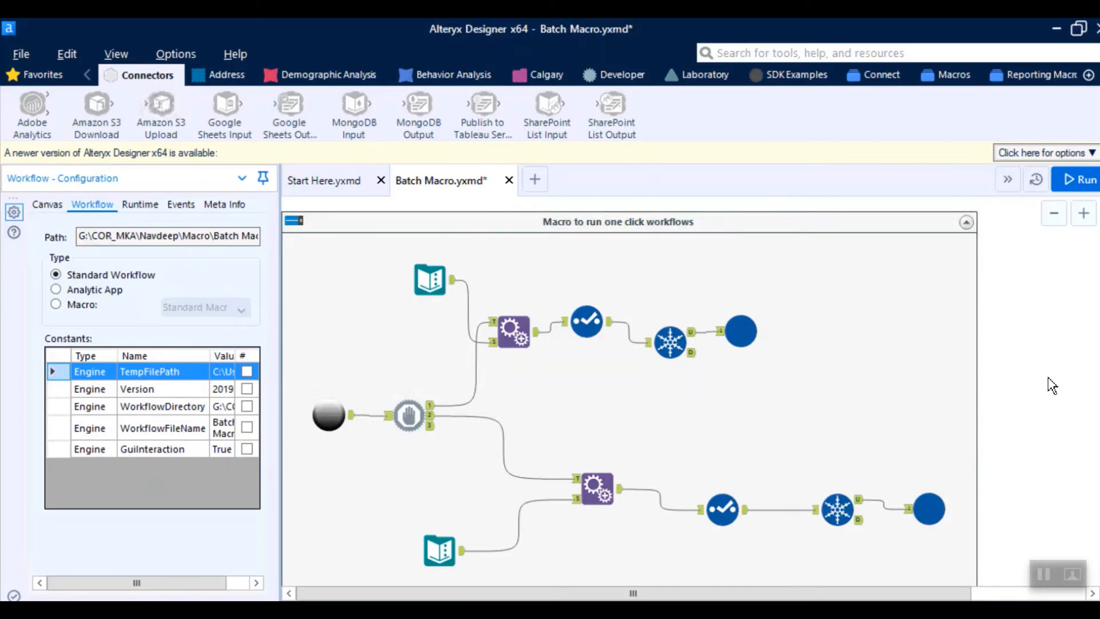
mouse_move(1041, 412)
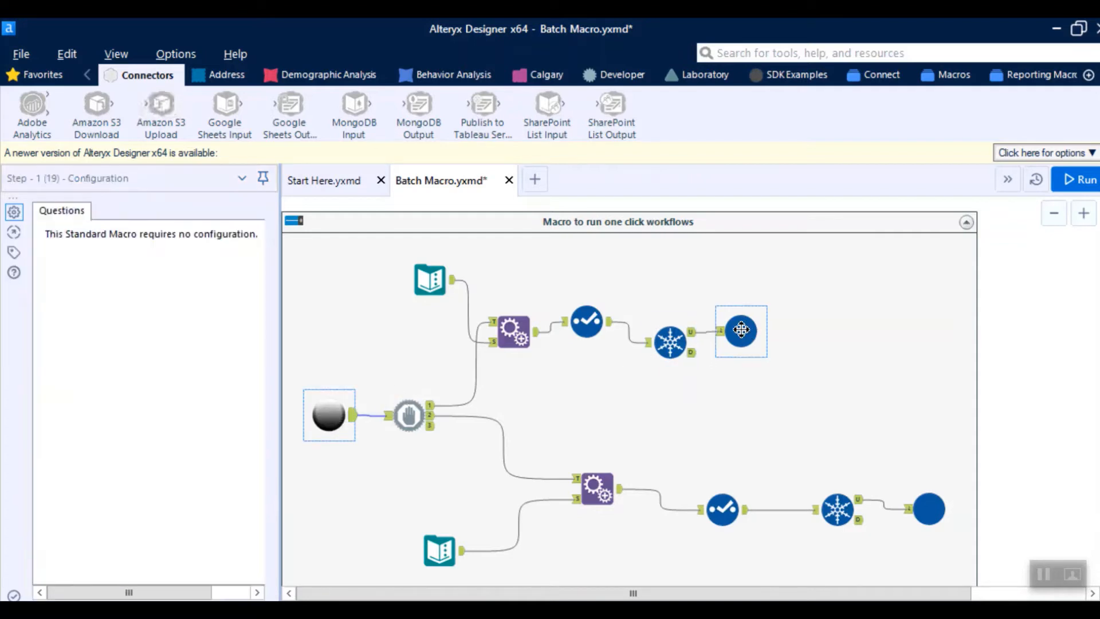
Step: Inspect the Step-3, Block Until Done (nudged right), Step-1 and Step-2 tool settings
left_click(928, 508)
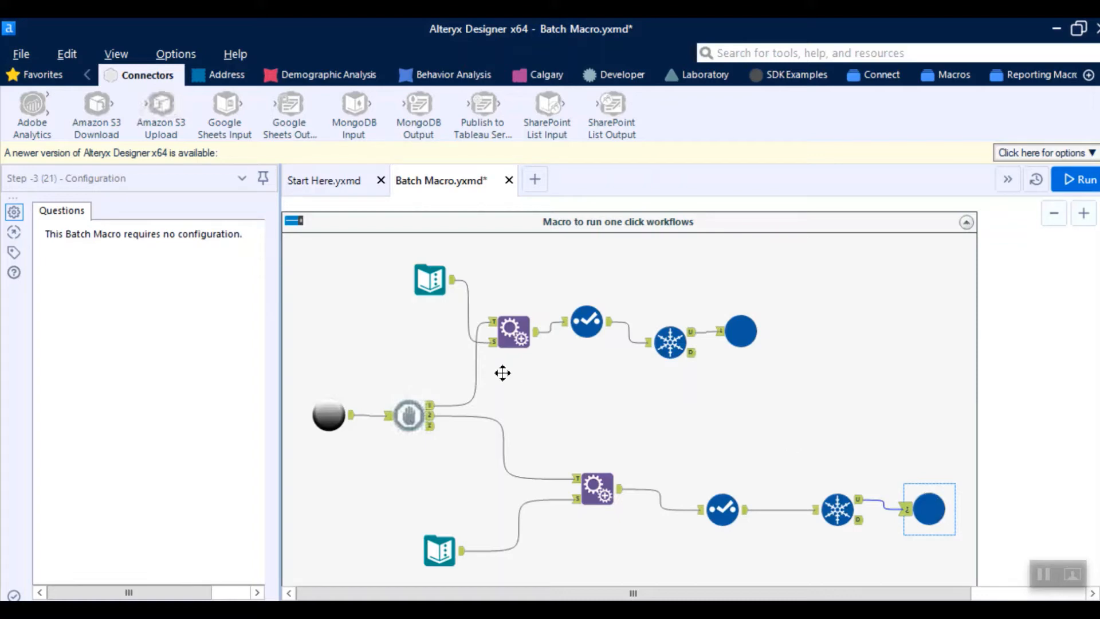
left_click(406, 415)
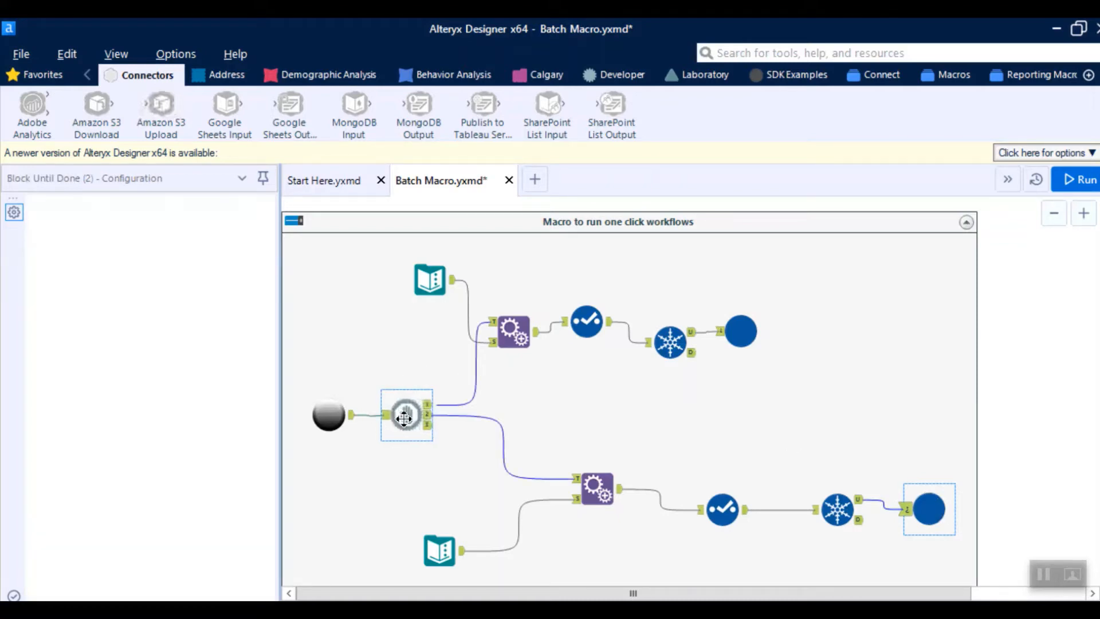
left_click(405, 415)
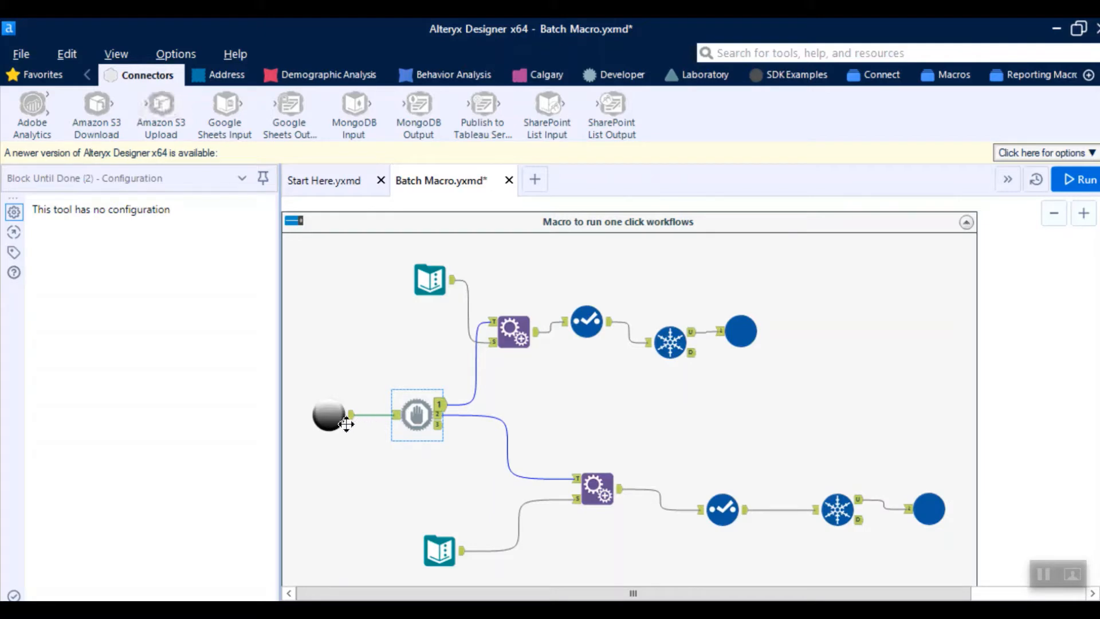
left_click(328, 414)
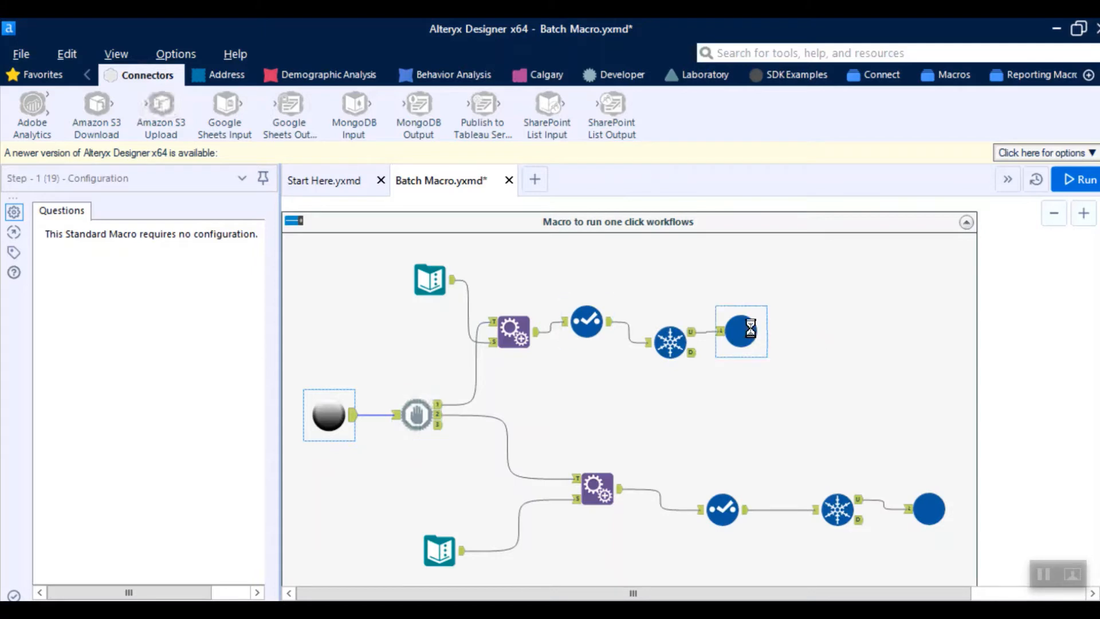
left_click(740, 331)
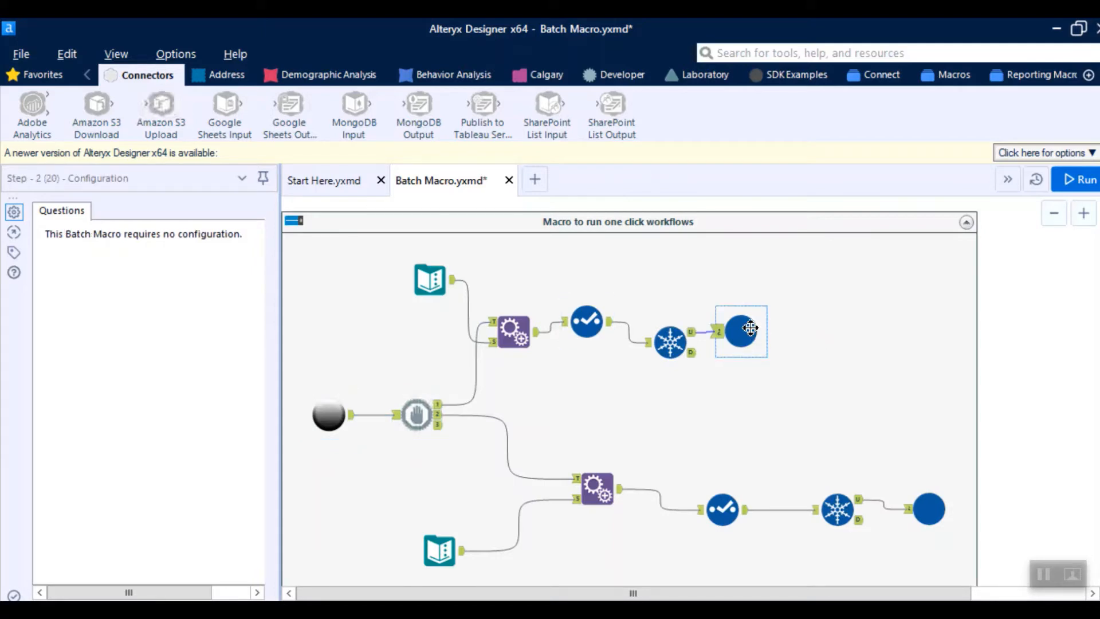
mouse_move(701, 499)
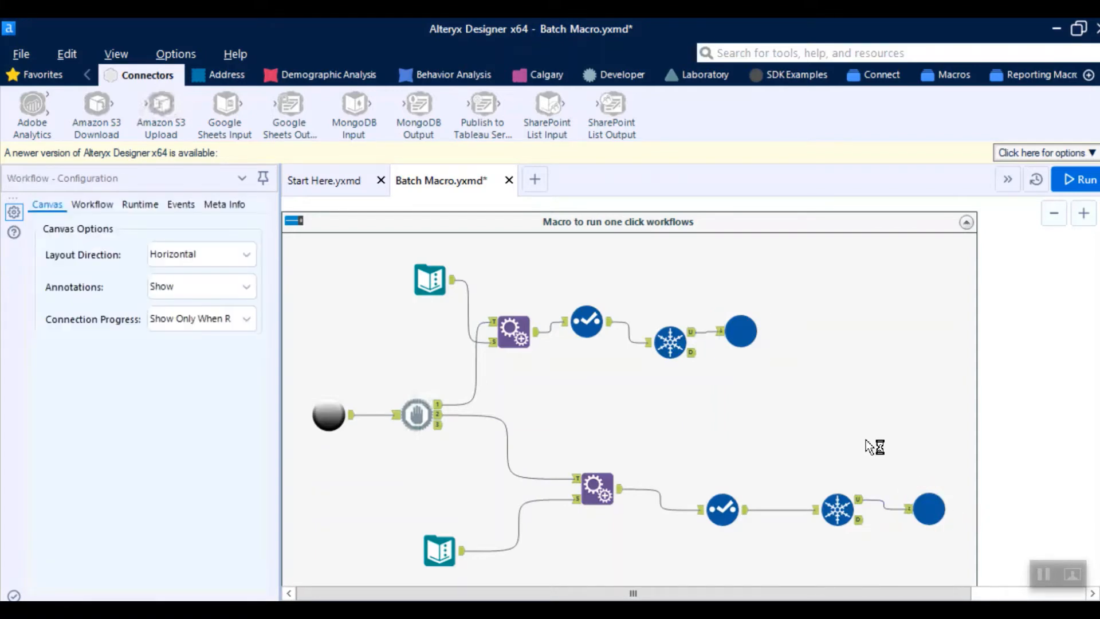
mouse_move(449, 491)
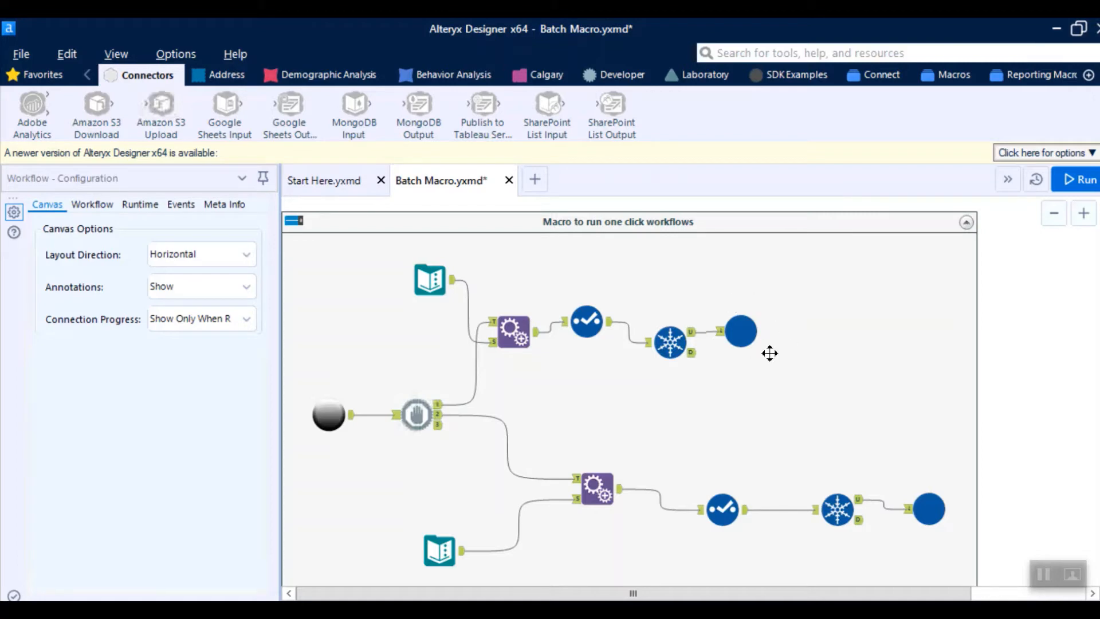
left_click(741, 331)
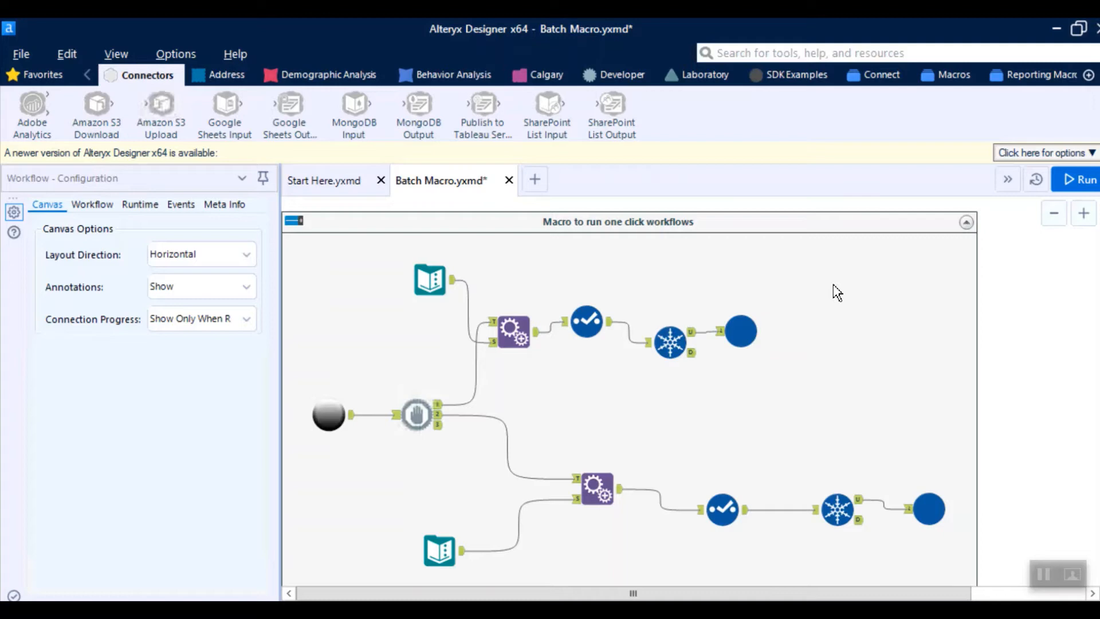
left_click(928, 509)
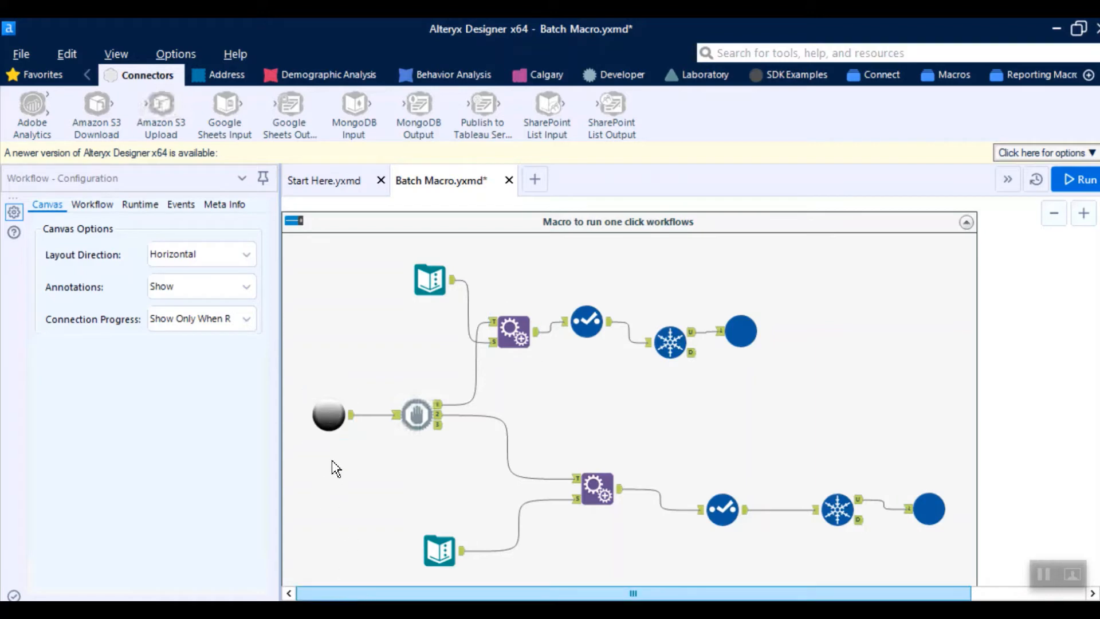
Step: Open Step - 1.yxmc from the Step-1 tool's context menu
left_click(328, 414)
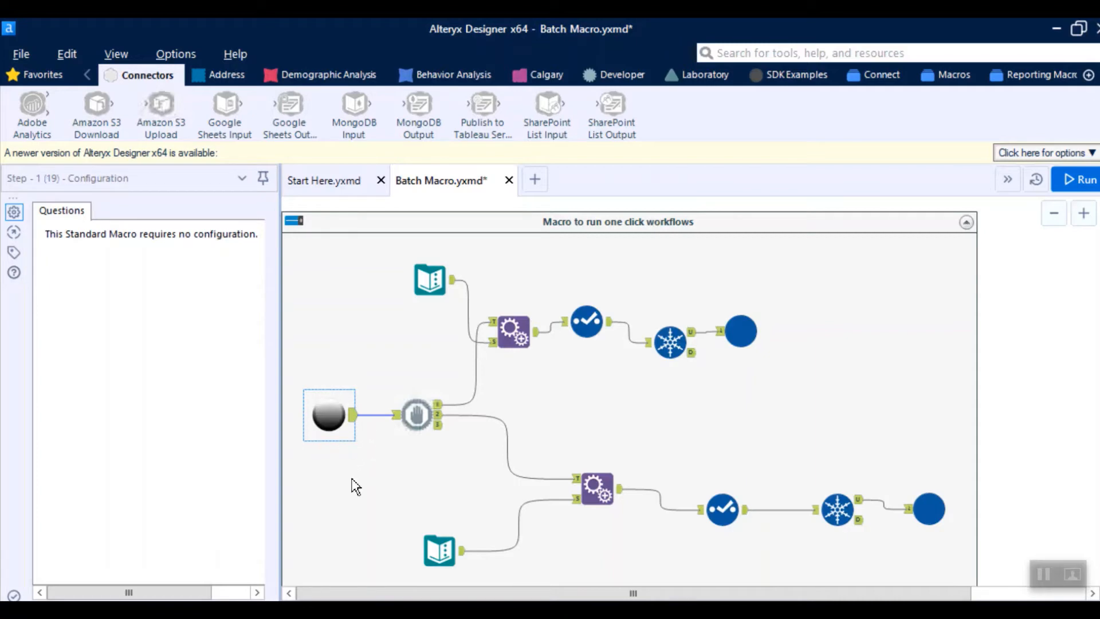
mouse_move(370, 465)
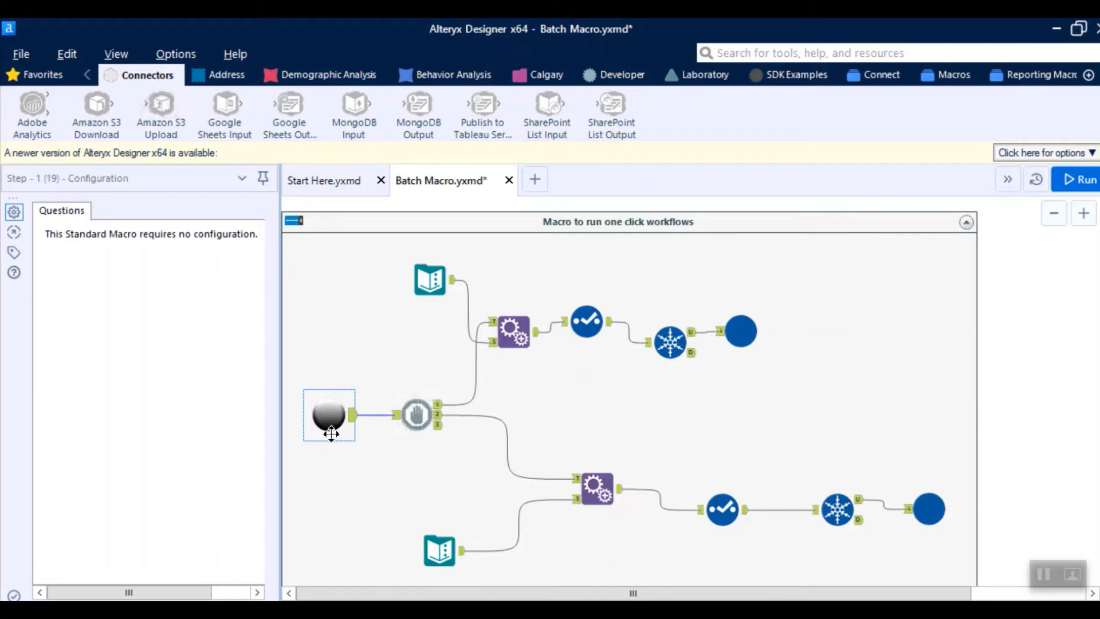
right_click(329, 414)
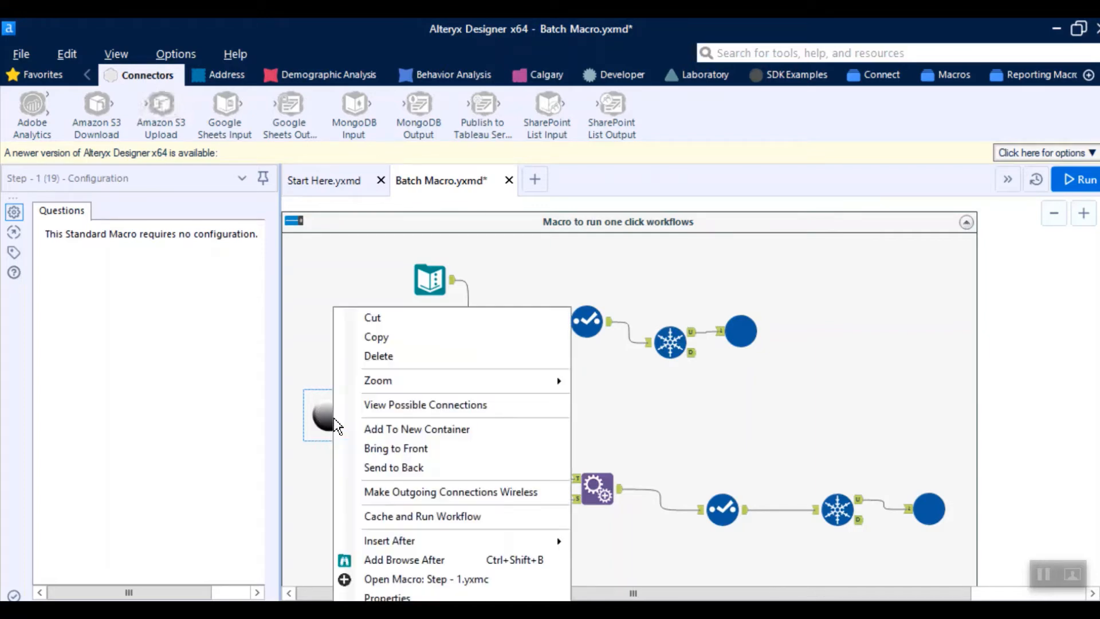
mouse_move(447, 578)
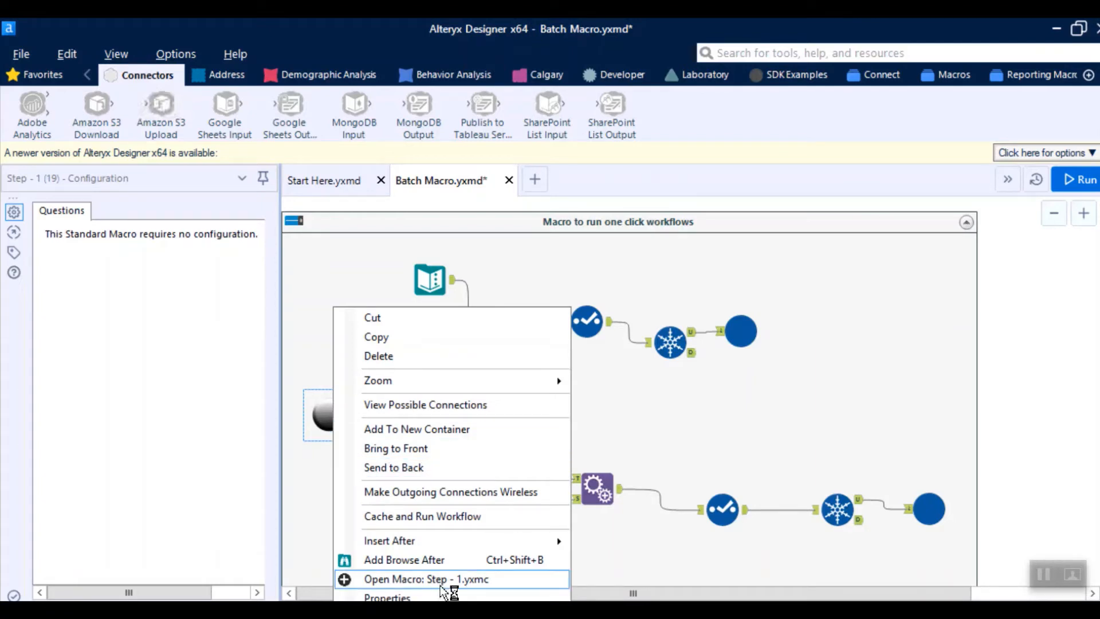
left_click(425, 578)
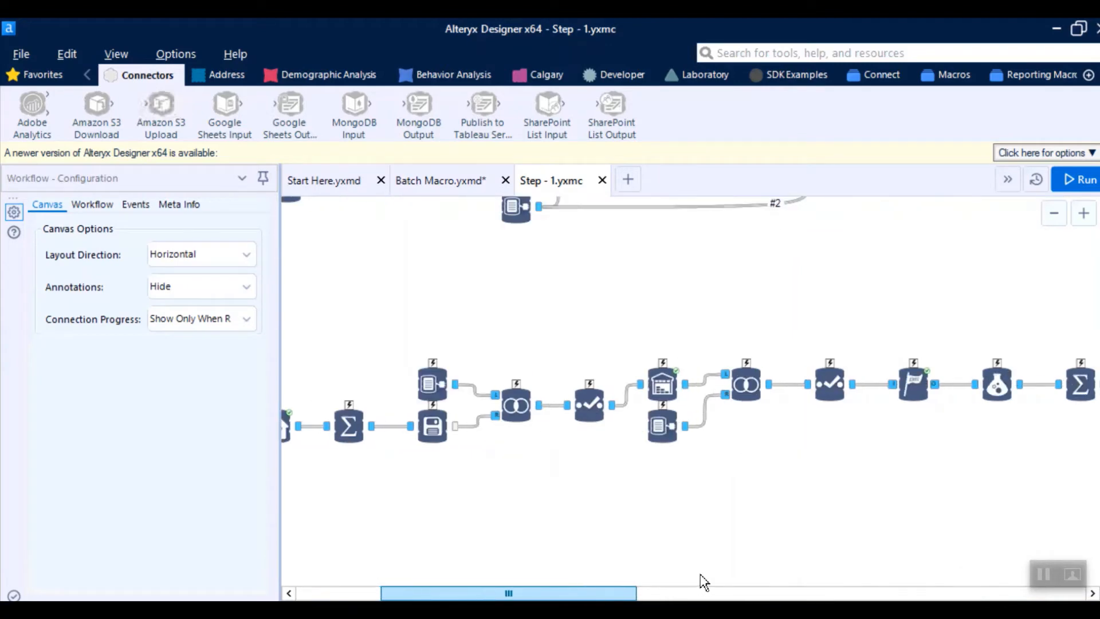
Step: Scroll through the Step - 1 macro's tools, then return to Batch Macro.yxmd
scroll("right", 3)
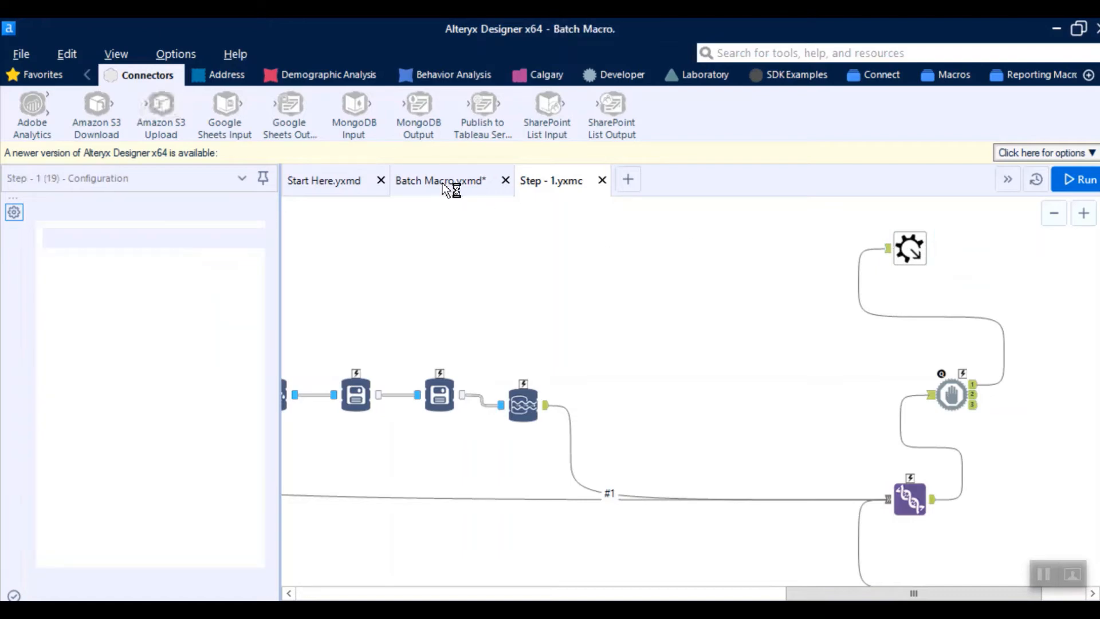
left_click(439, 180)
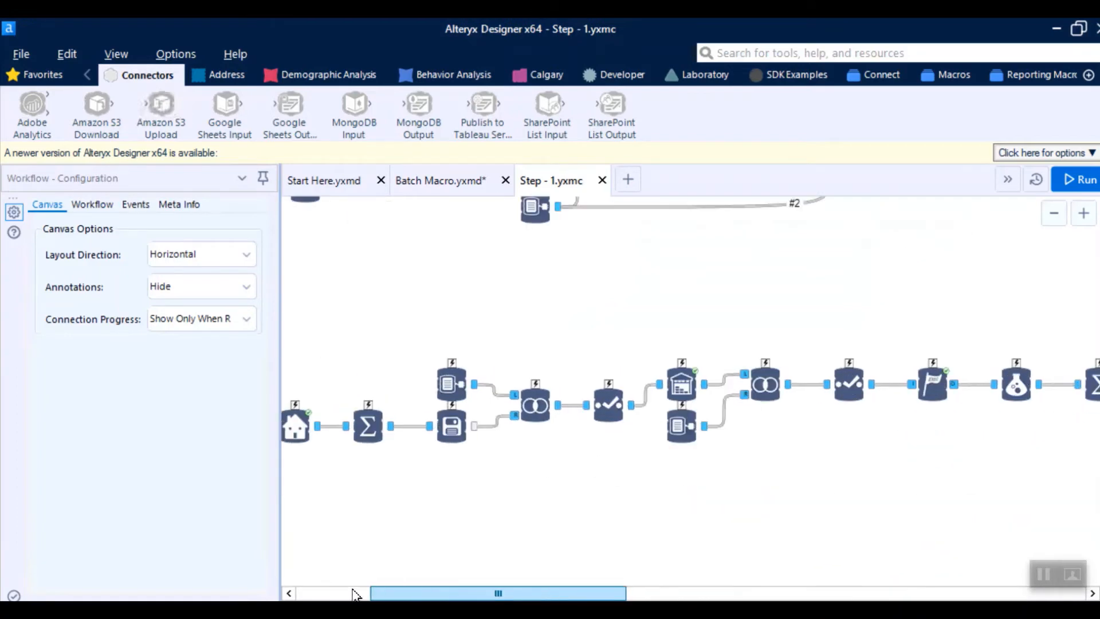
left_click(440, 181)
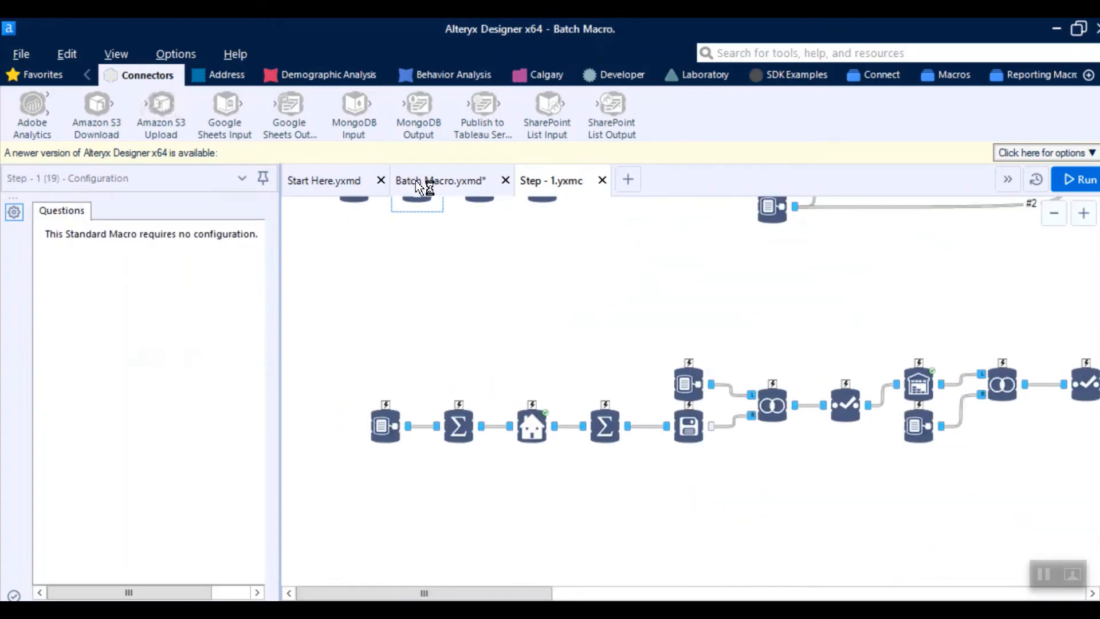
left_click(439, 181)
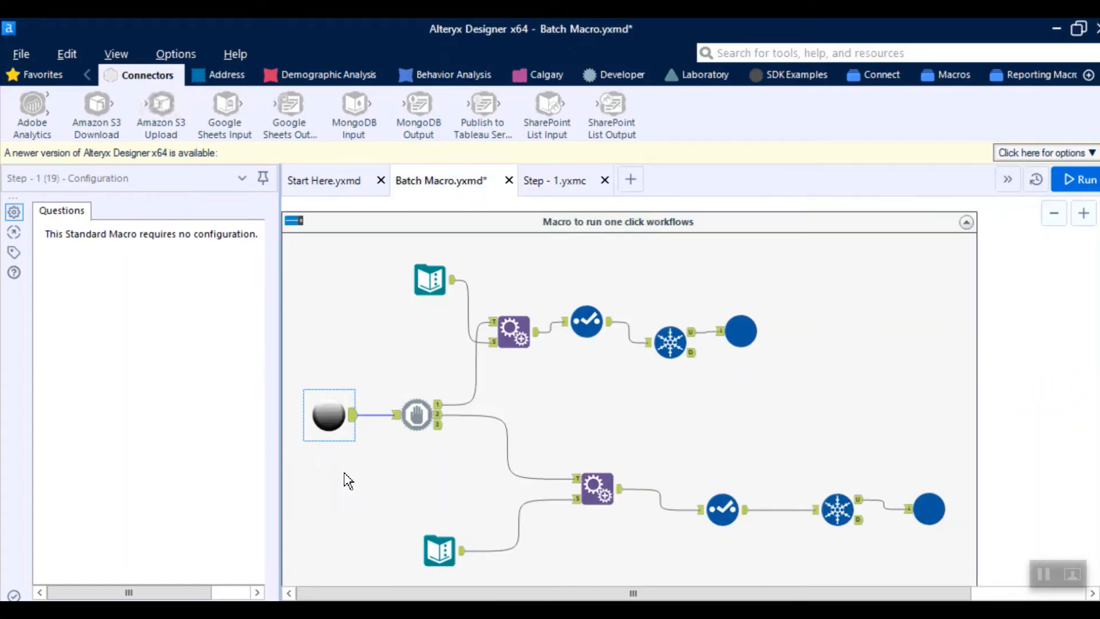
mouse_move(357, 472)
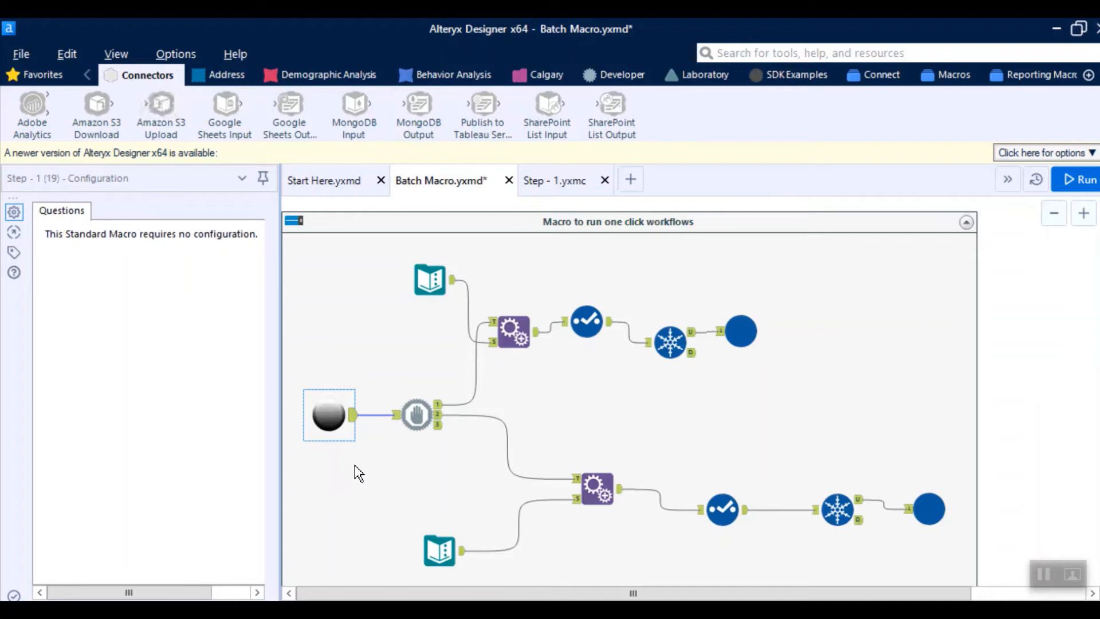
mouse_move(409, 451)
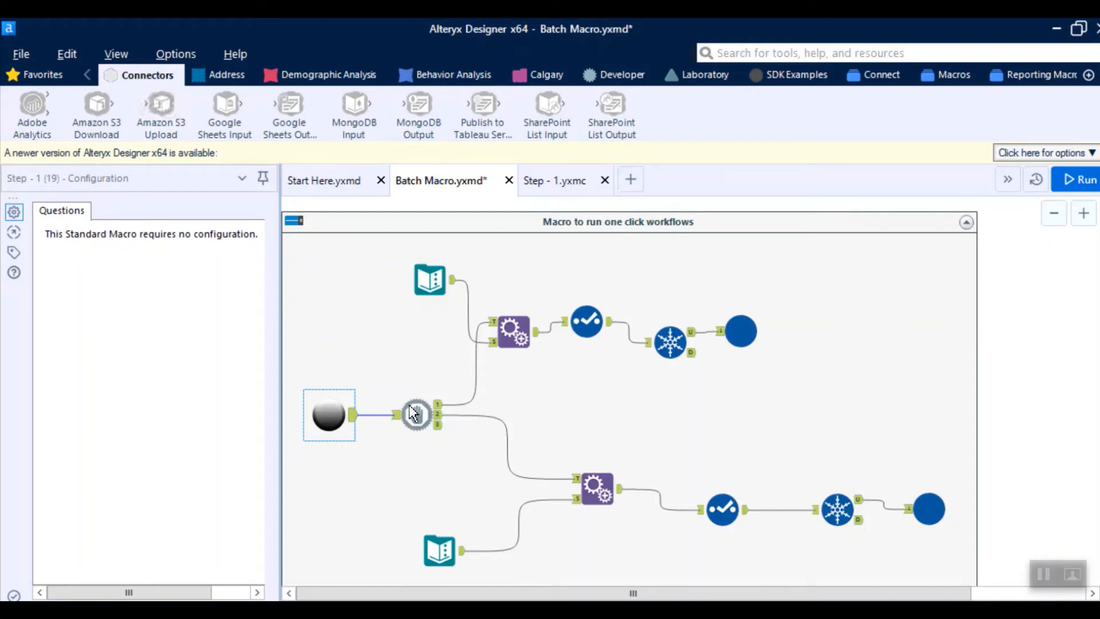
Step: Select Block Until Done, then view the top Text Input holding Dummy under Field1
left_click(415, 413)
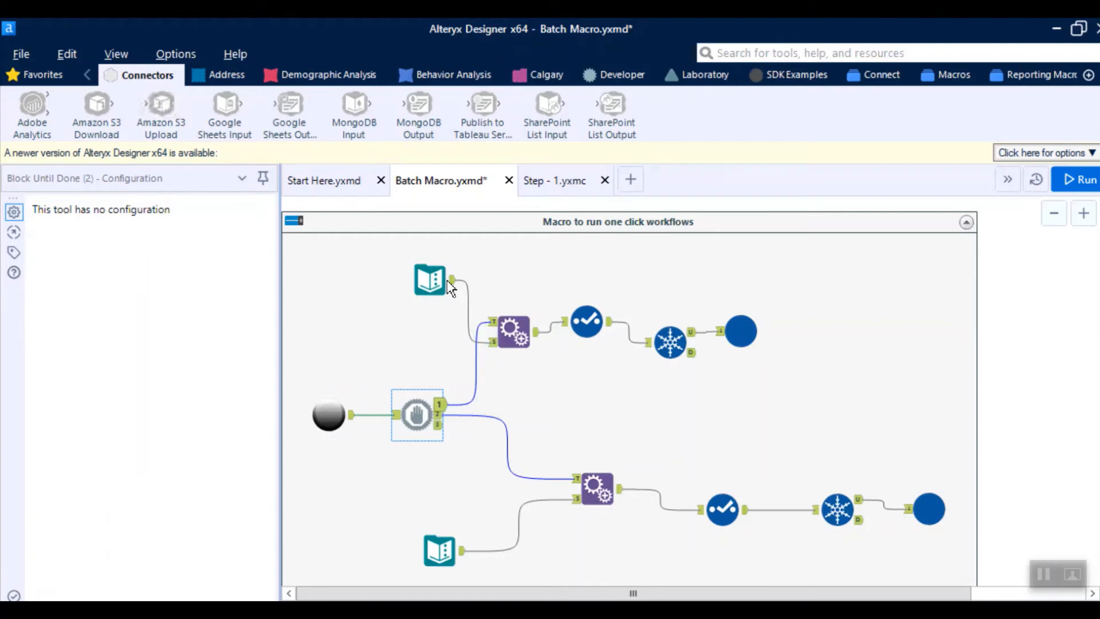
left_click(428, 279)
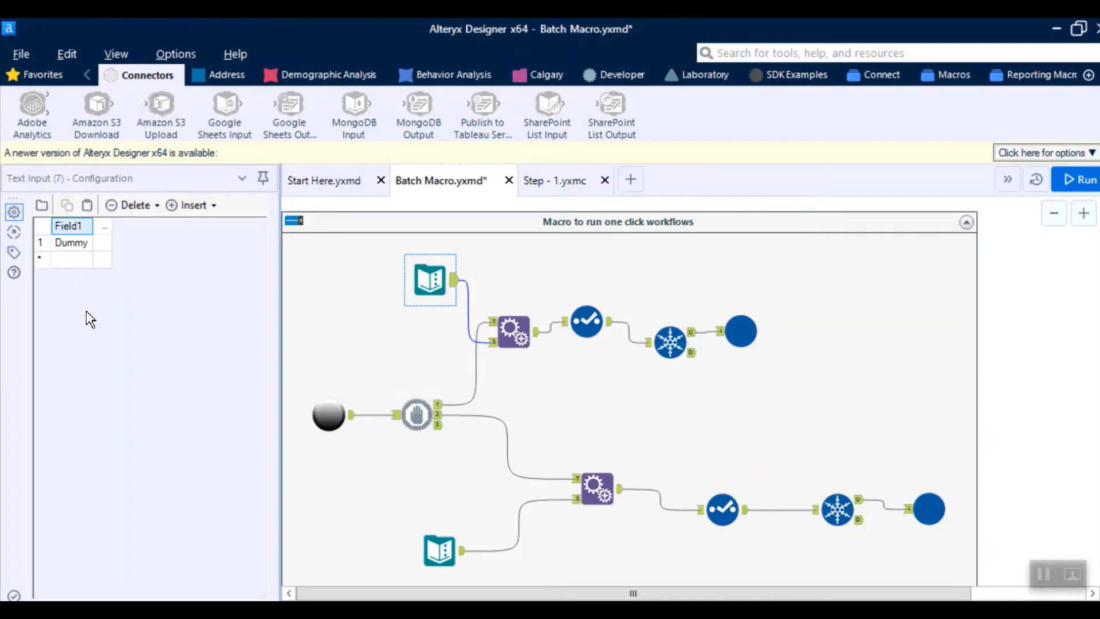
Step: Inspect the Dummy row, Select and Step - 2 tools, then deselect to show Workflow - Configuration
left_click(69, 242)
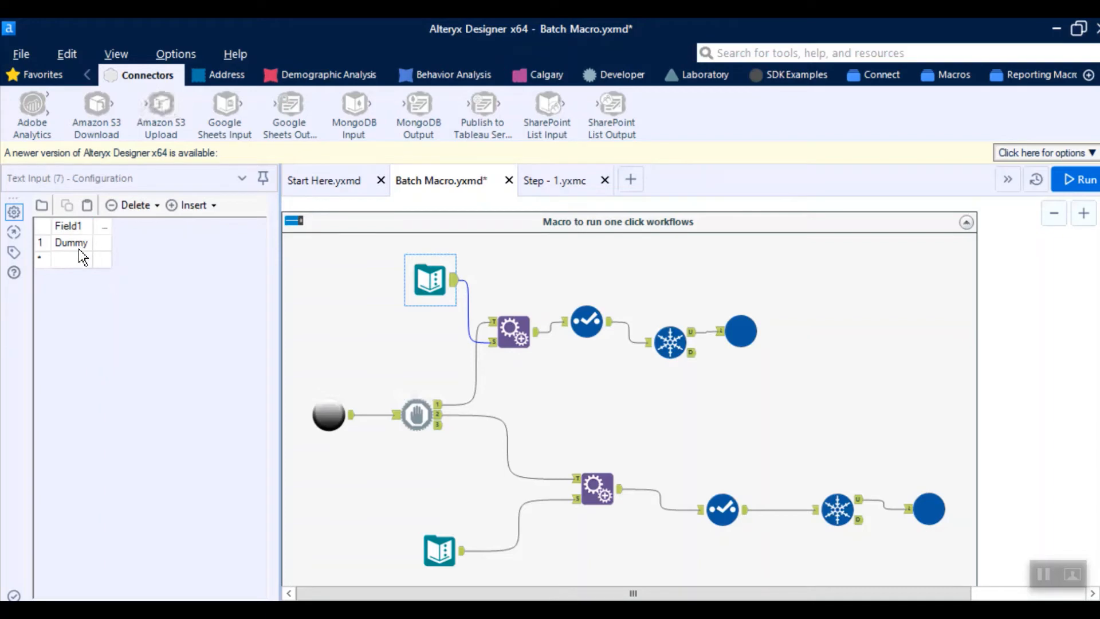
mouse_move(85, 301)
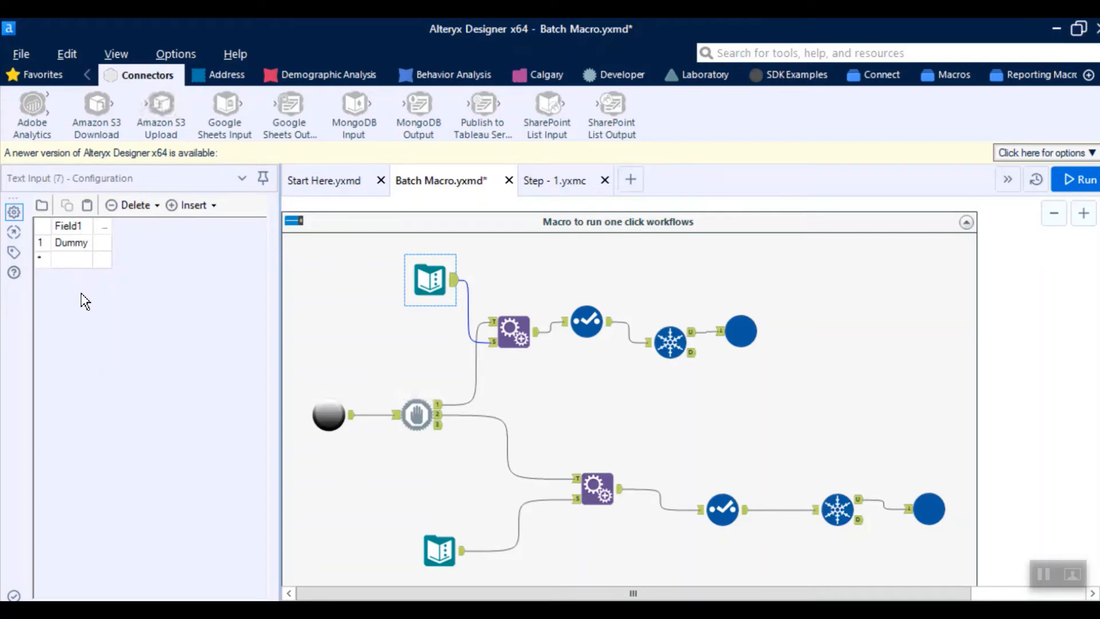
left_click(586, 321)
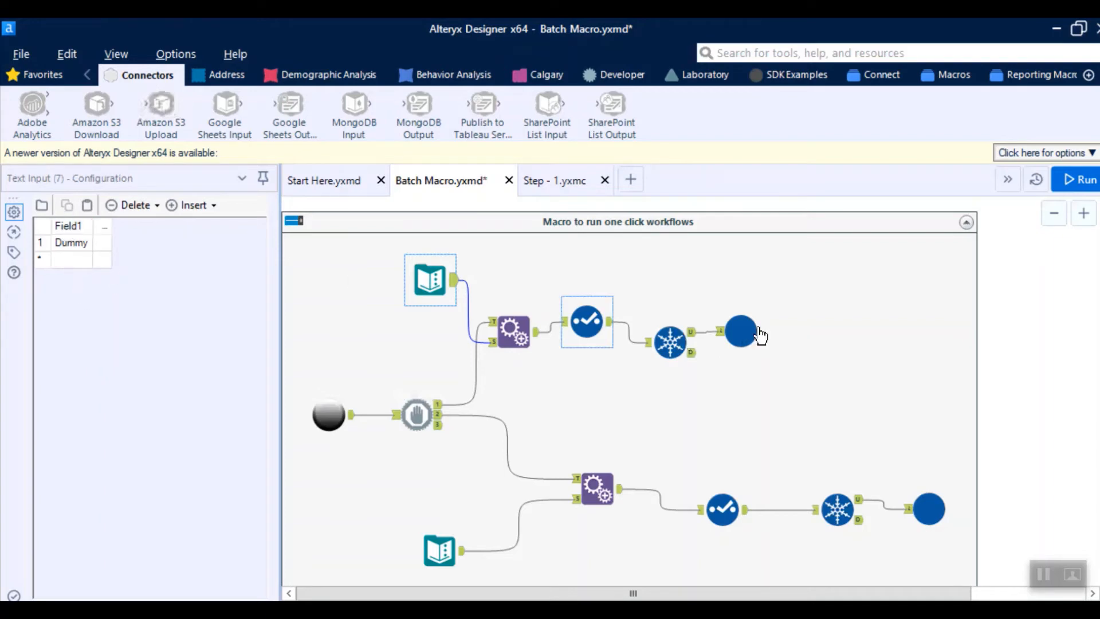
left_click(740, 331)
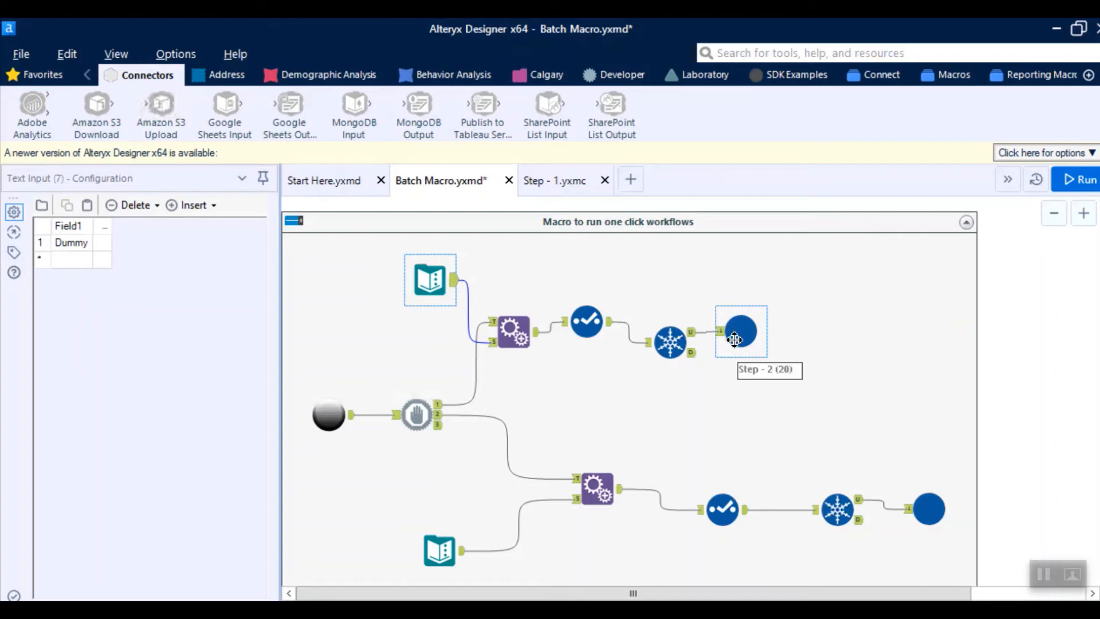
mouse_move(747, 331)
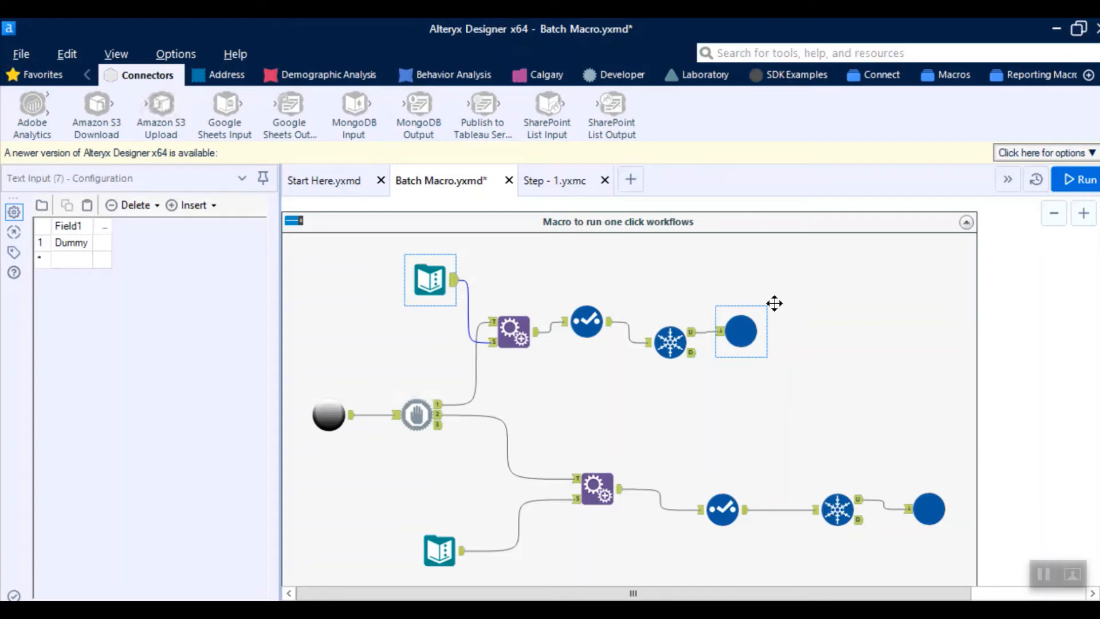
mouse_move(740, 330)
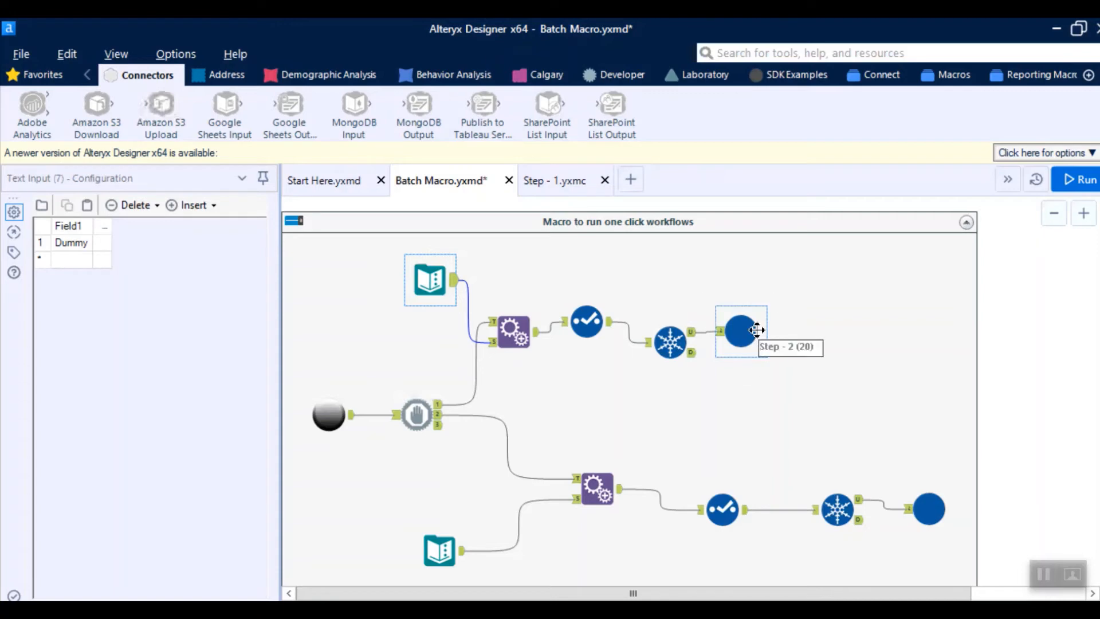
mouse_move(684, 318)
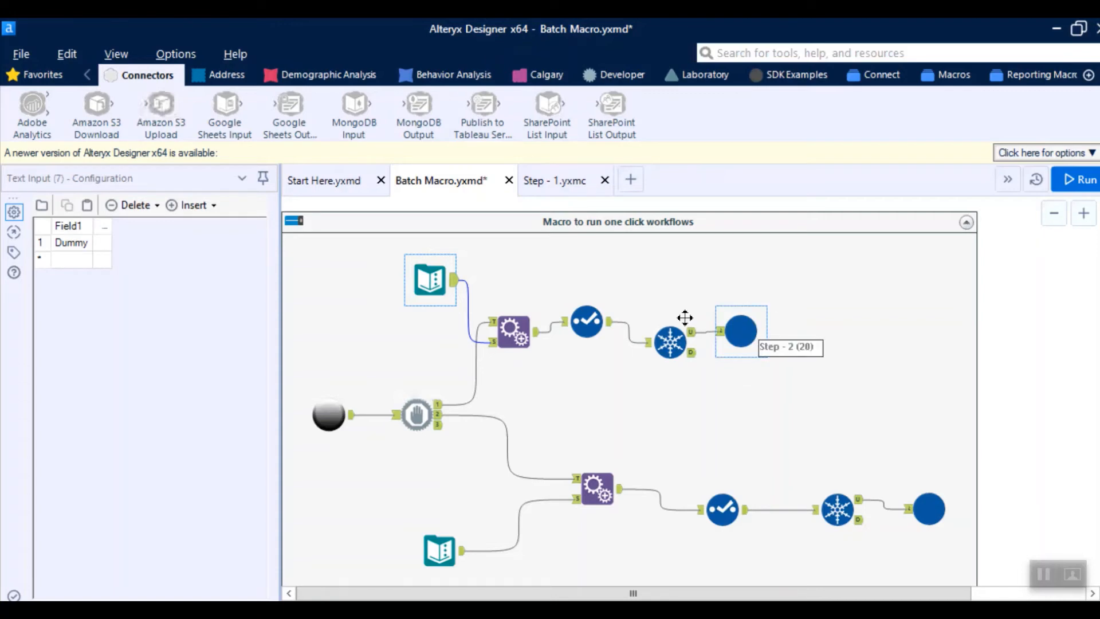
left_click(513, 331)
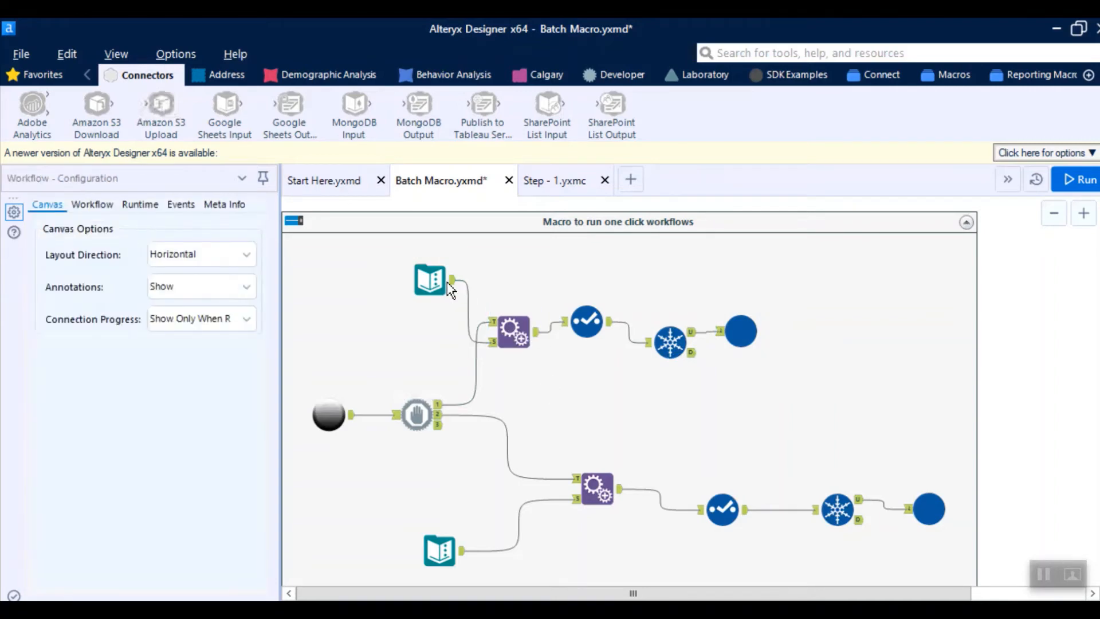
Step: Step through Block Until Done, Step-1 and Select, ending on Step - 2's no-configuration panel
left_click(416, 414)
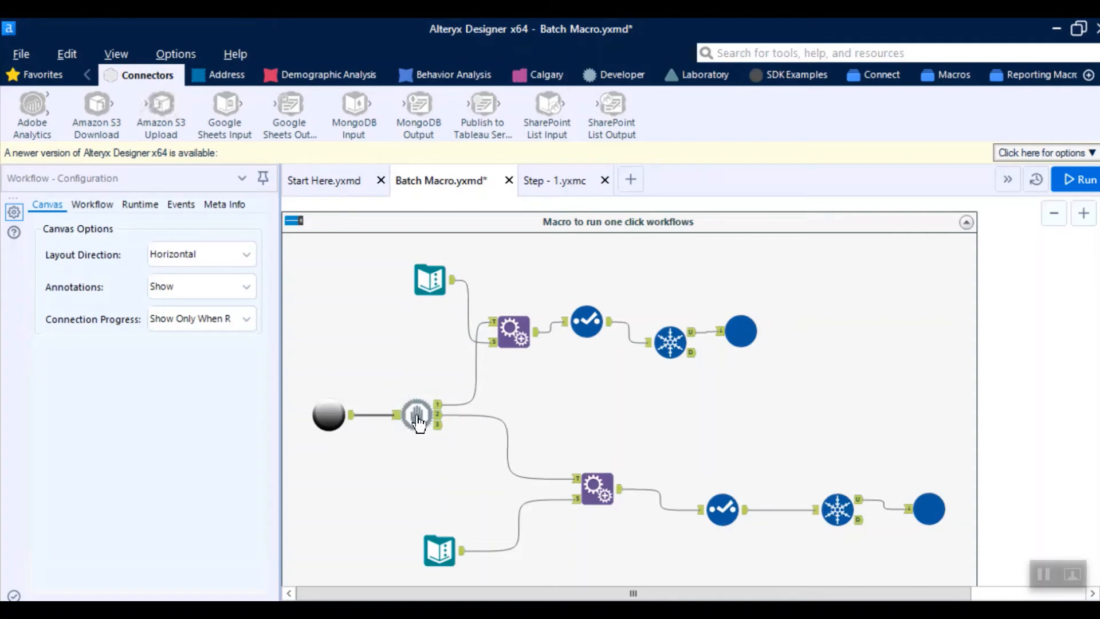
left_click(429, 279)
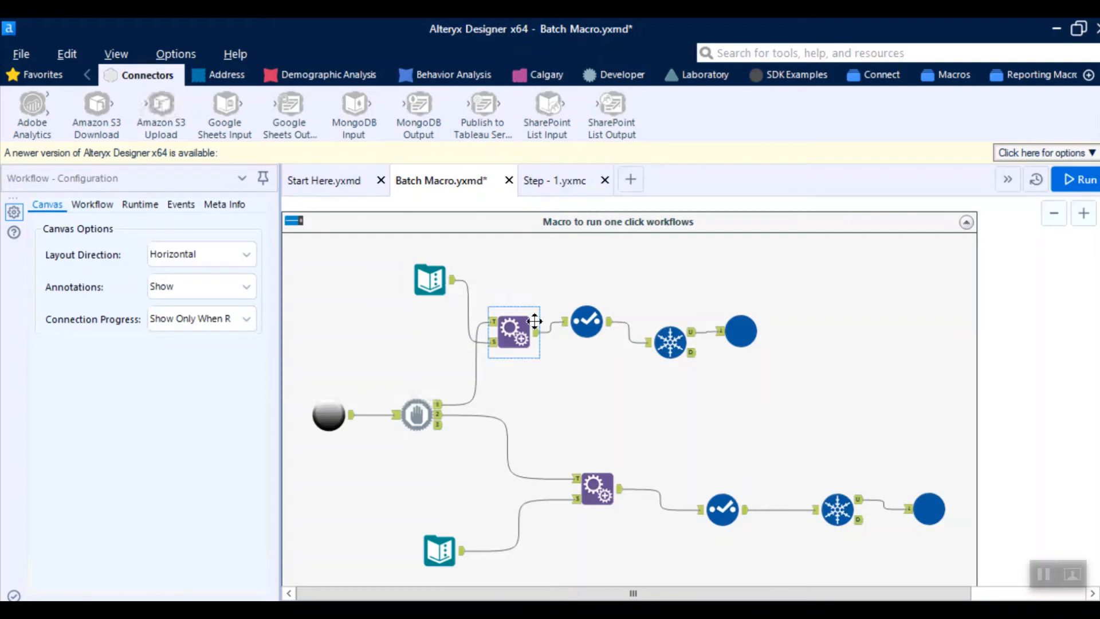
left_click(576, 375)
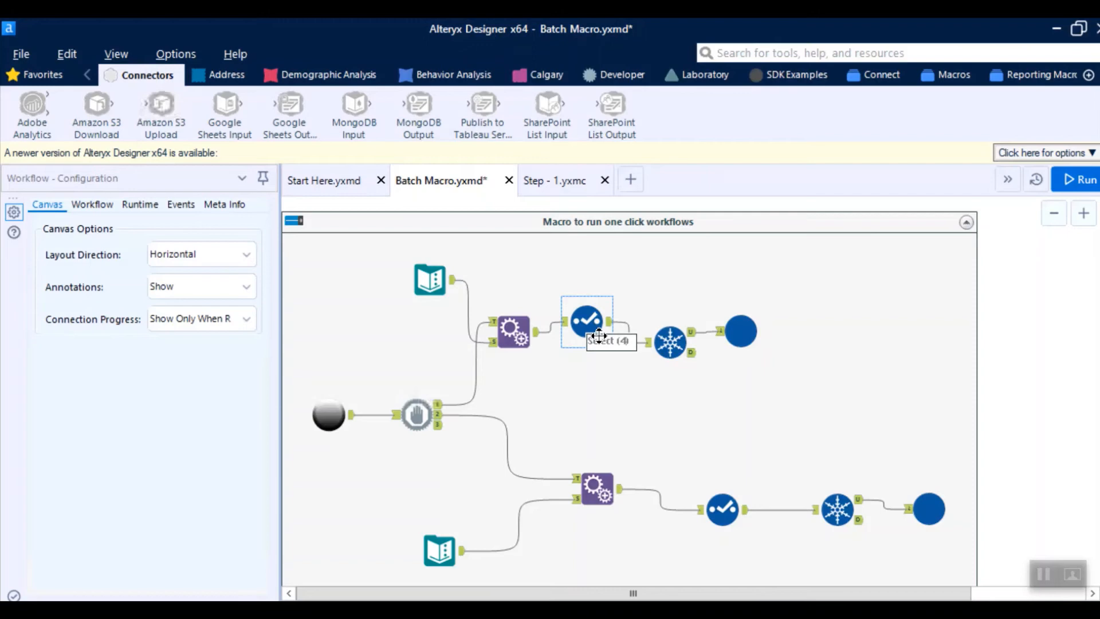
mouse_move(597, 335)
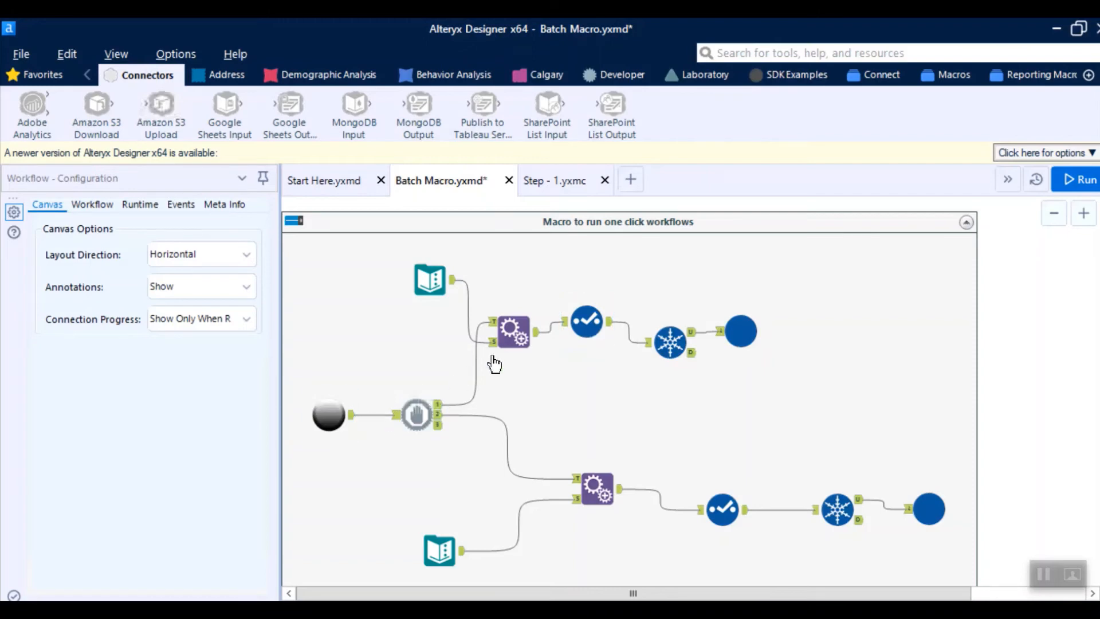
mouse_move(755, 334)
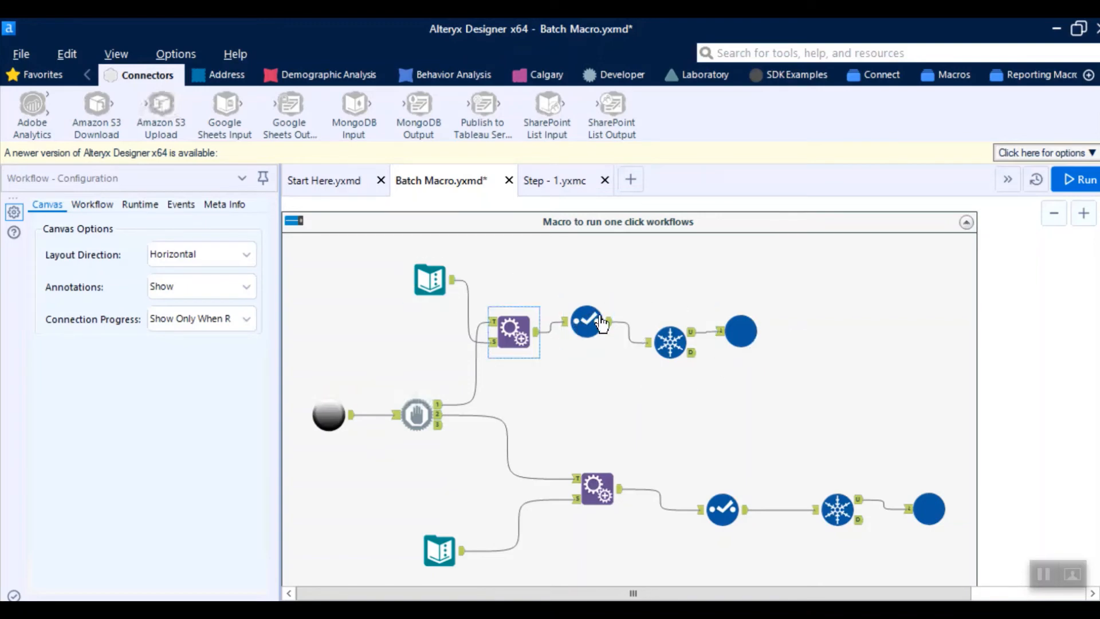
left_click(669, 341)
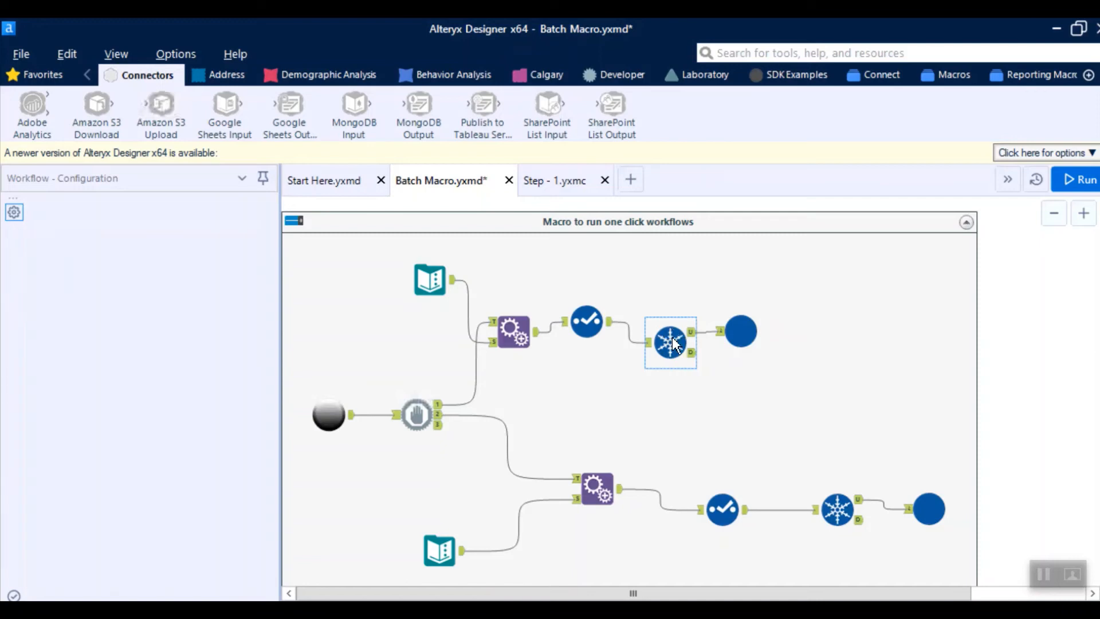
left_click(669, 342)
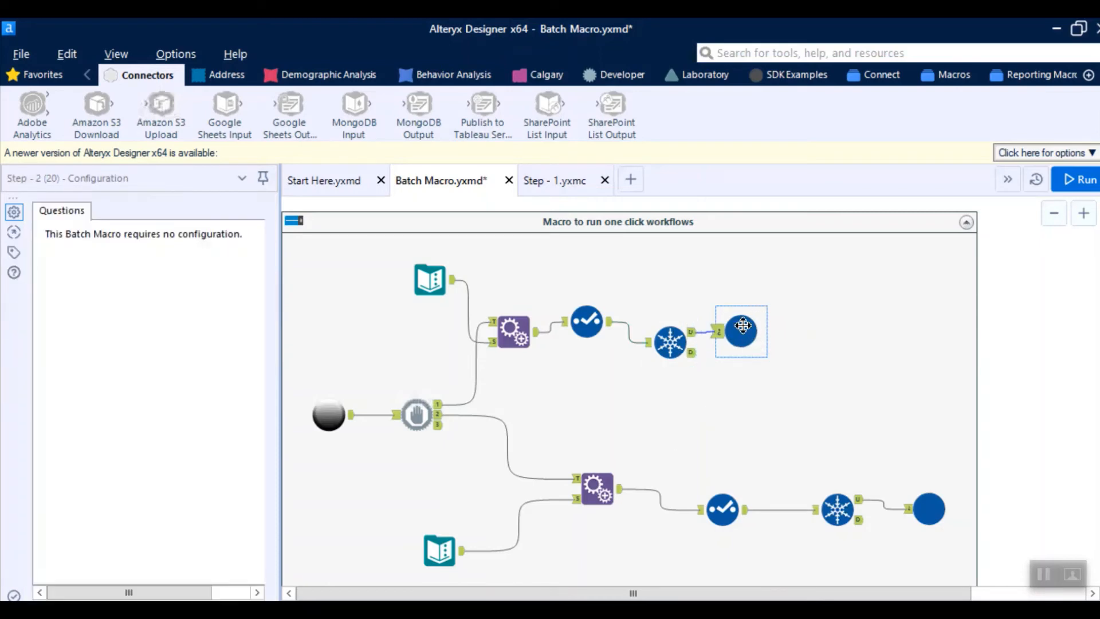
Step: Open Step - 2.yxmc and show its Workflow settings marking it as a Batch Macro
right_click(741, 331)
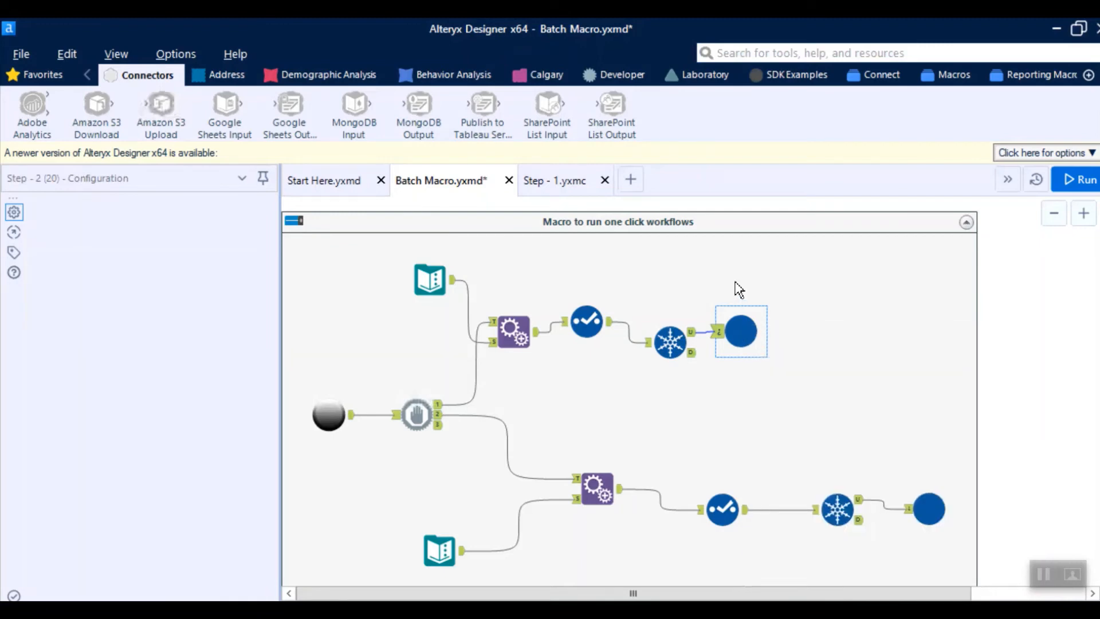
left_click(629, 179)
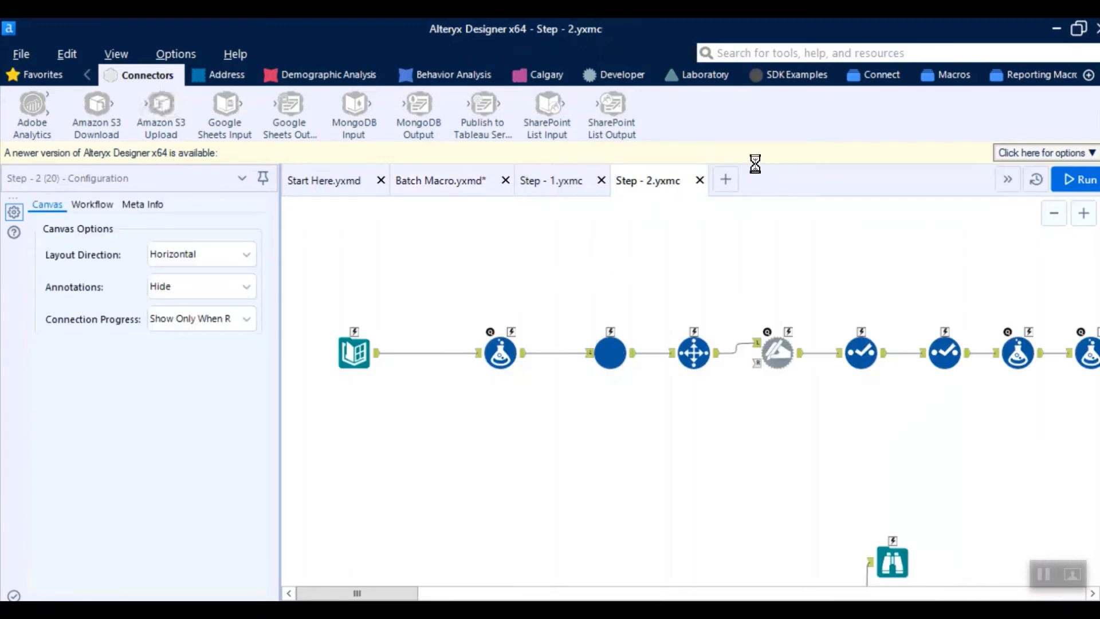
left_click(529, 277)
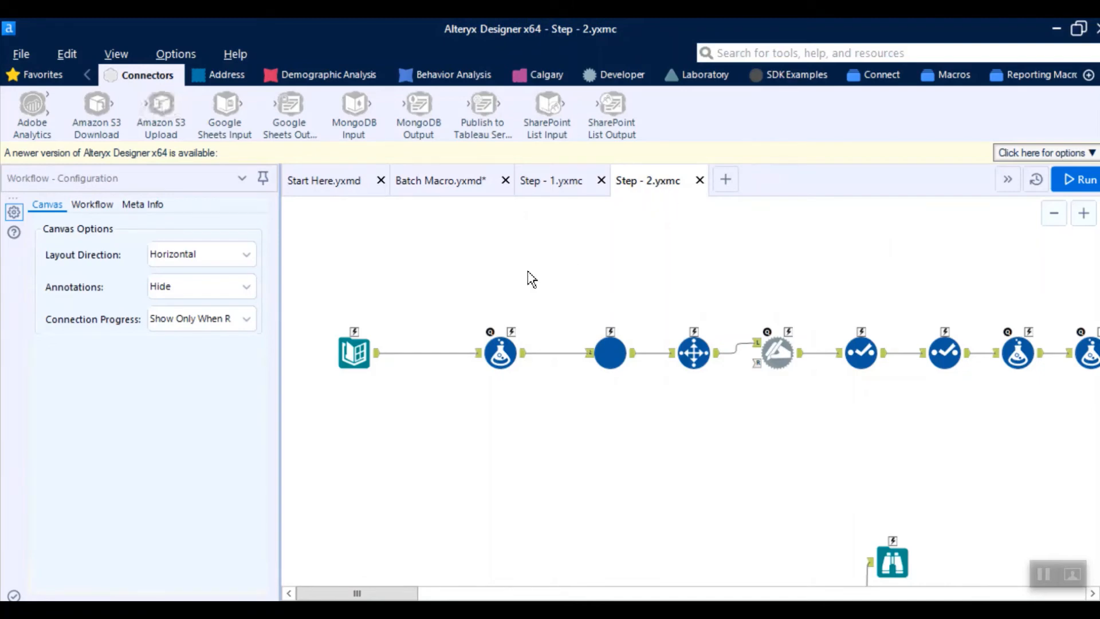
left_click(92, 204)
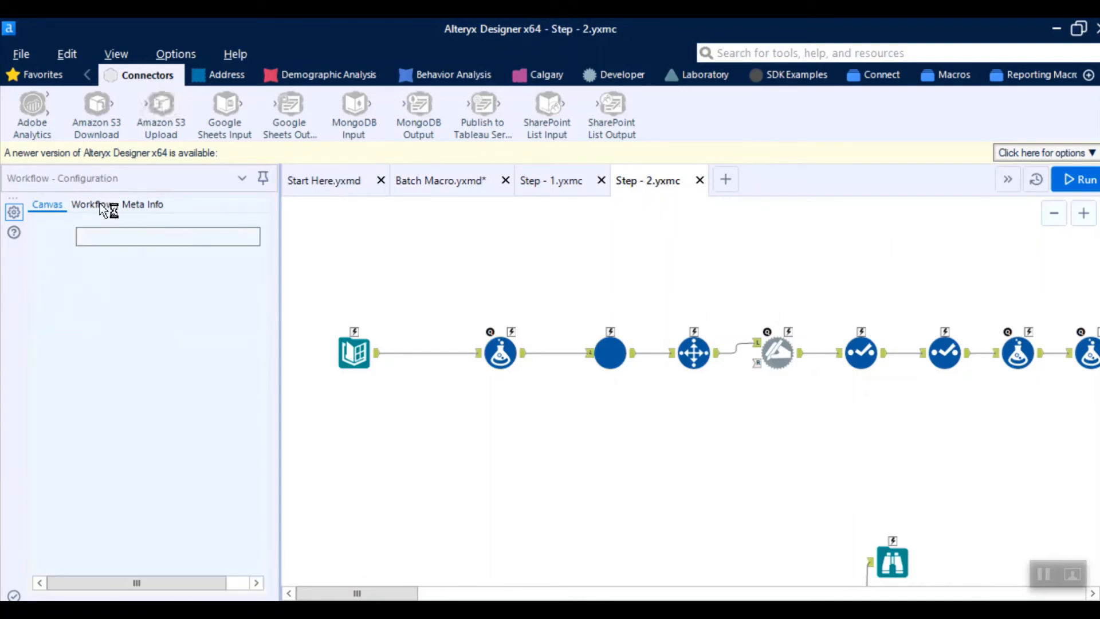
left_click(91, 204)
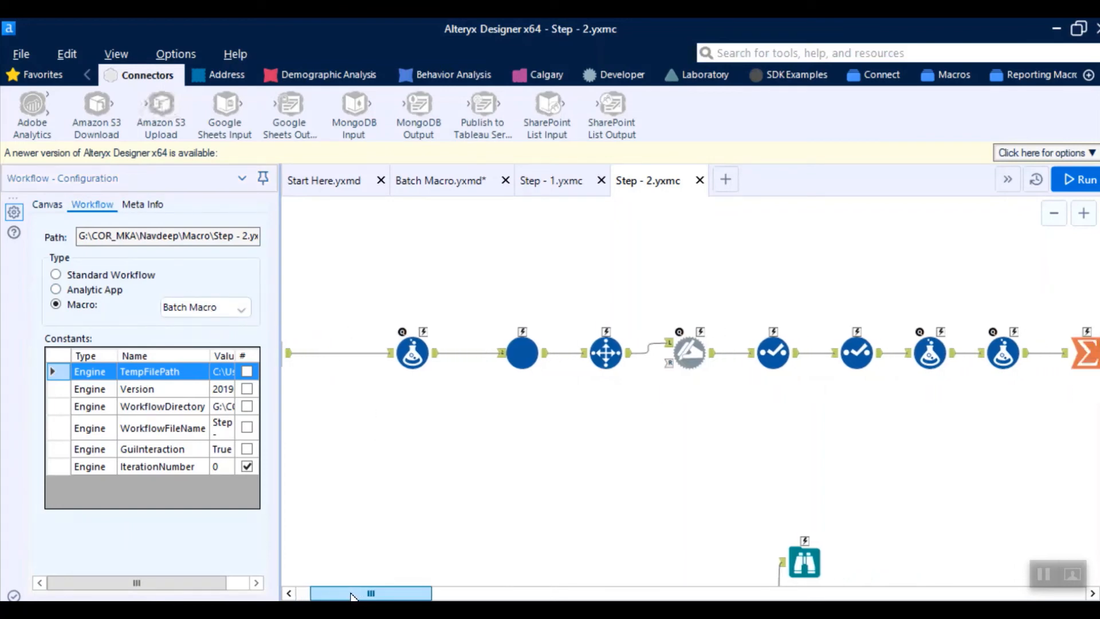
left_click_drag(371, 593, 462, 592)
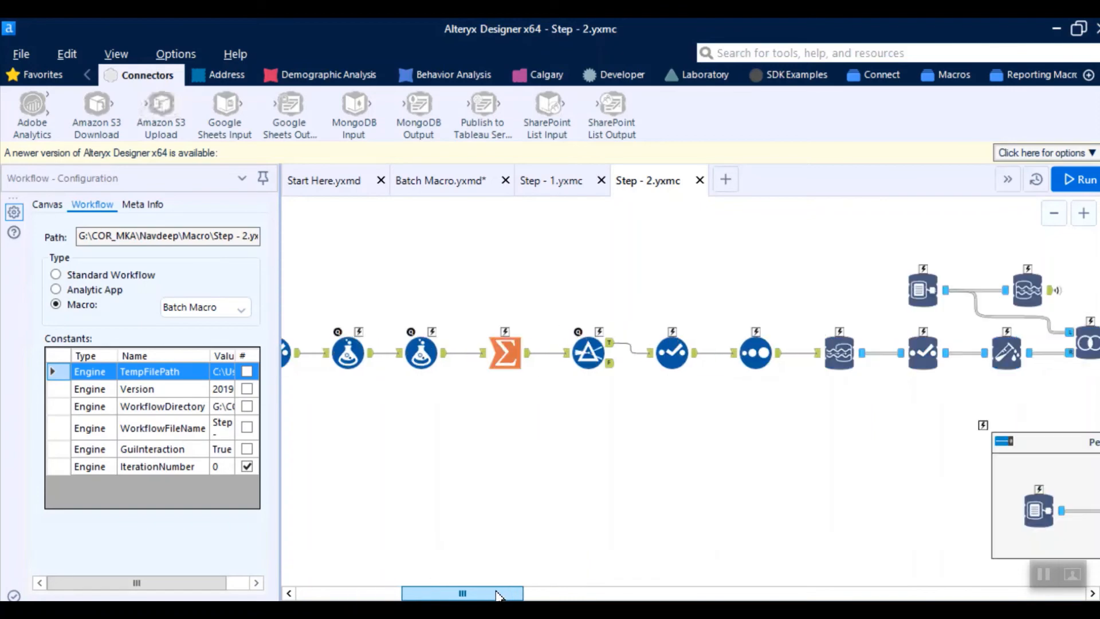
left_click_drag(461, 593, 515, 593)
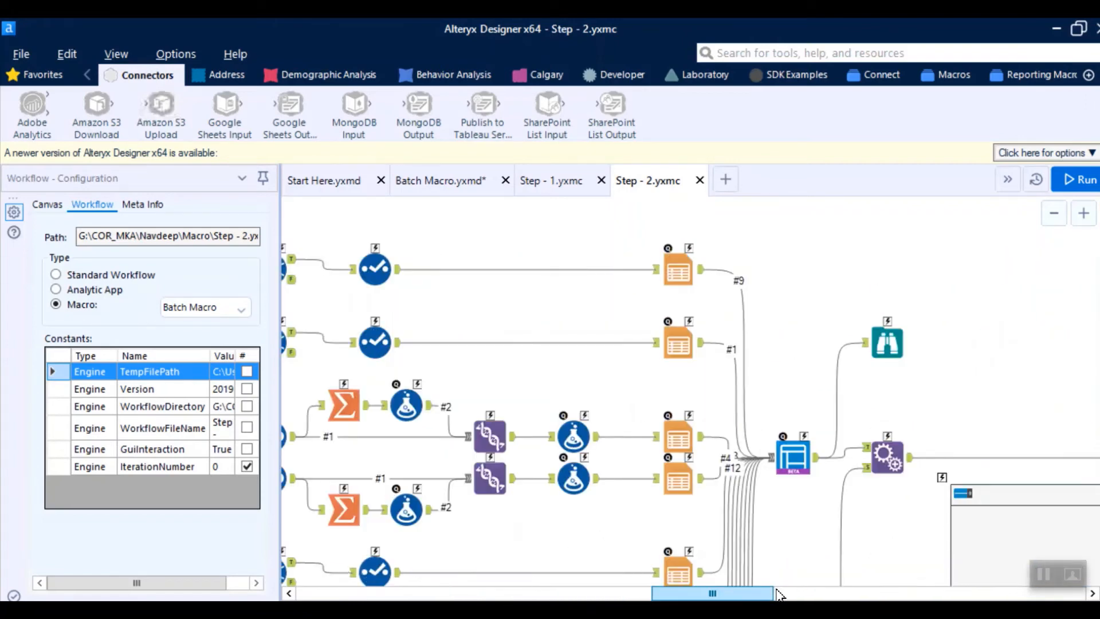
left_click_drag(711, 592, 830, 593)
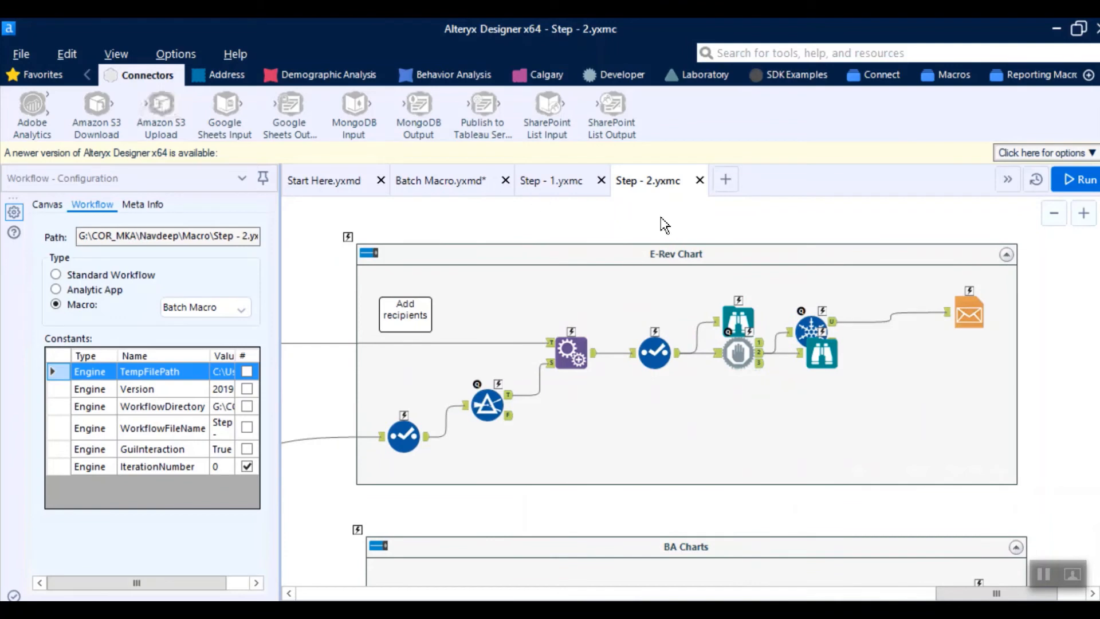
mouse_move(865, 551)
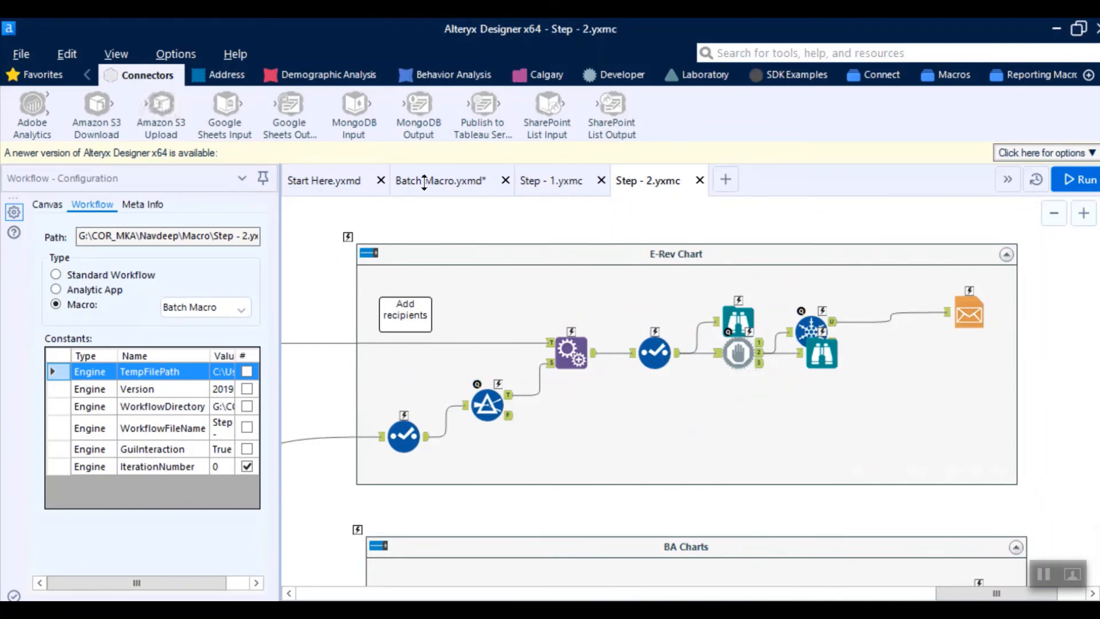
Step: Inspect the second branch's Text Input, Unique and Step -3 tools, then open Step -3.yxmc
left_click(440, 180)
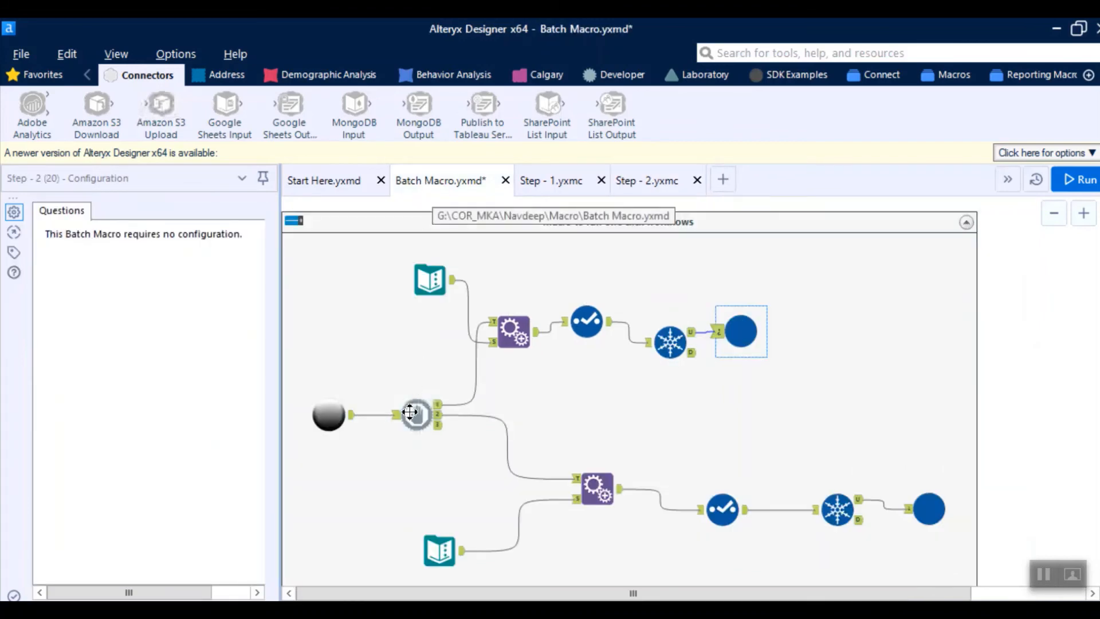
left_click(414, 413)
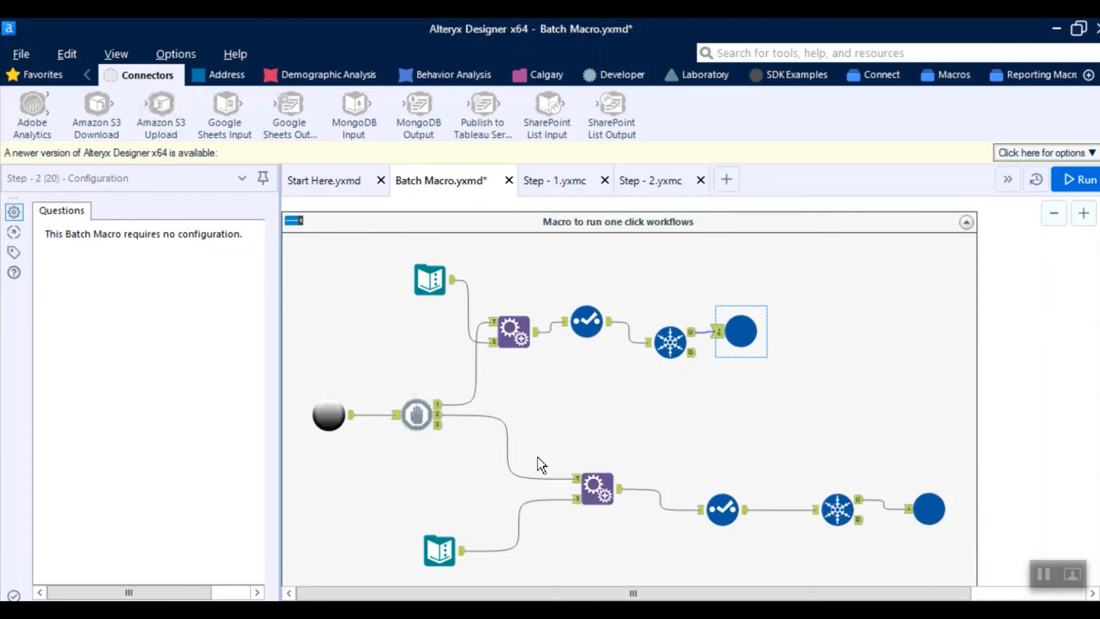
left_click(440, 550)
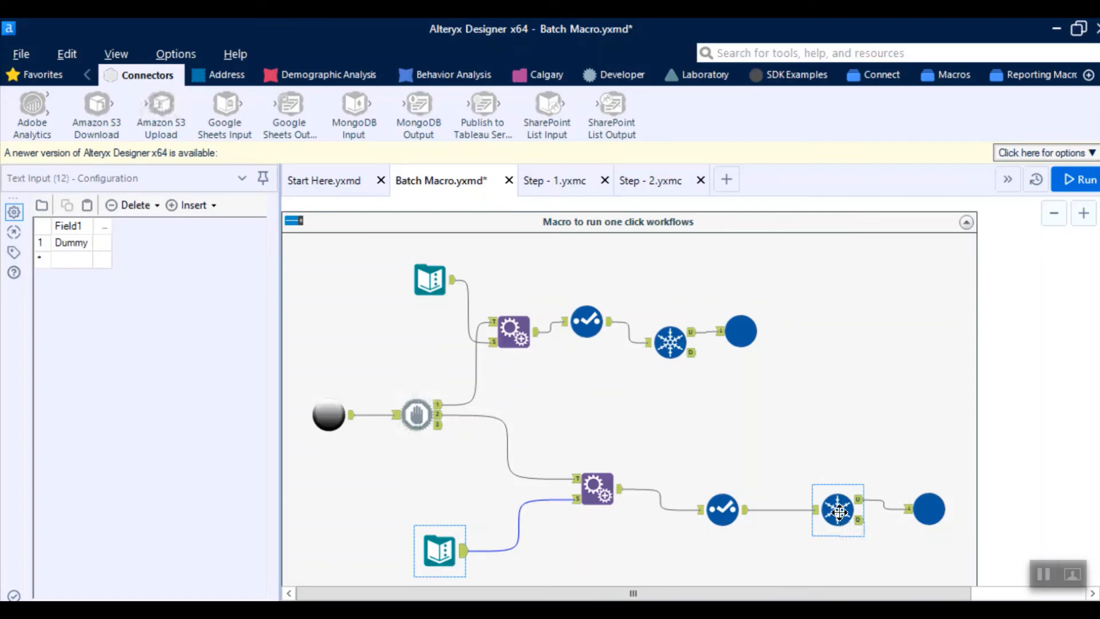
left_click(837, 510)
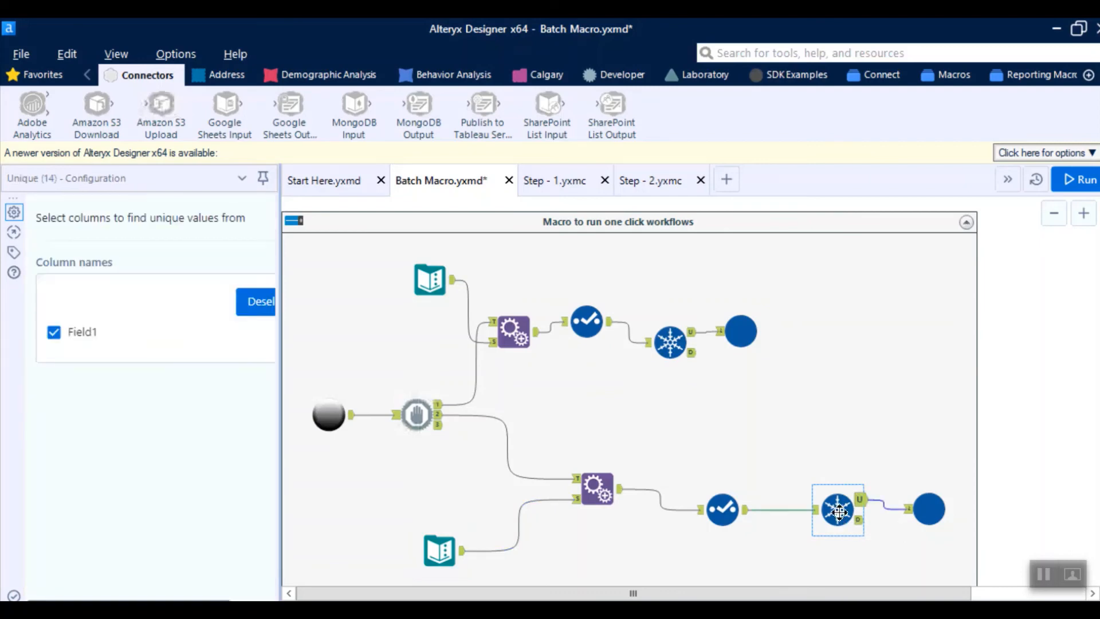
left_click(928, 509)
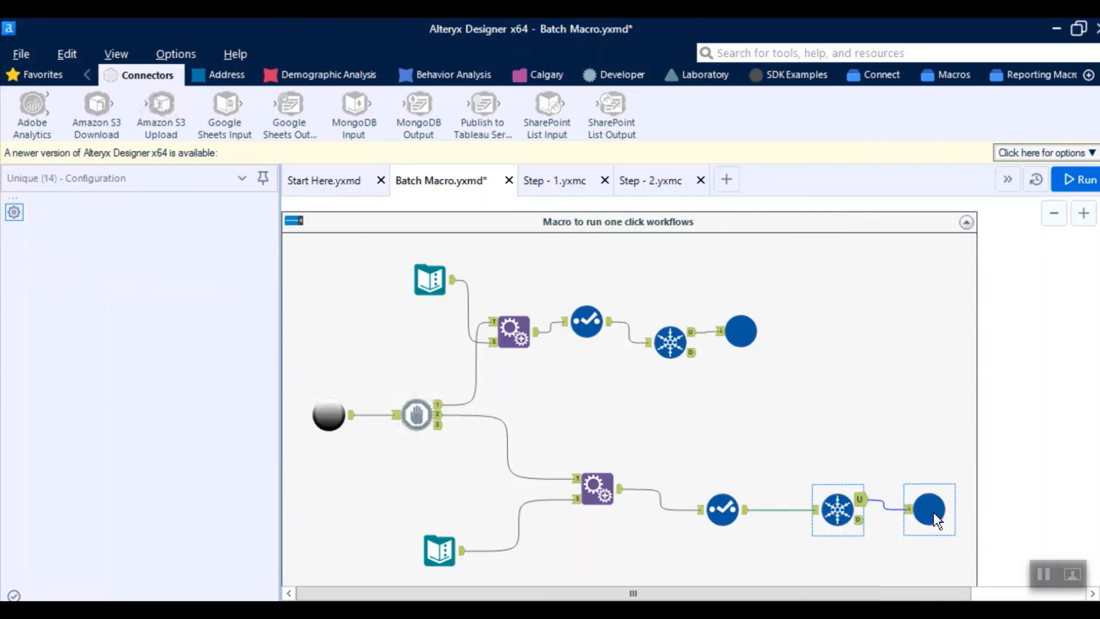
left_click(929, 509)
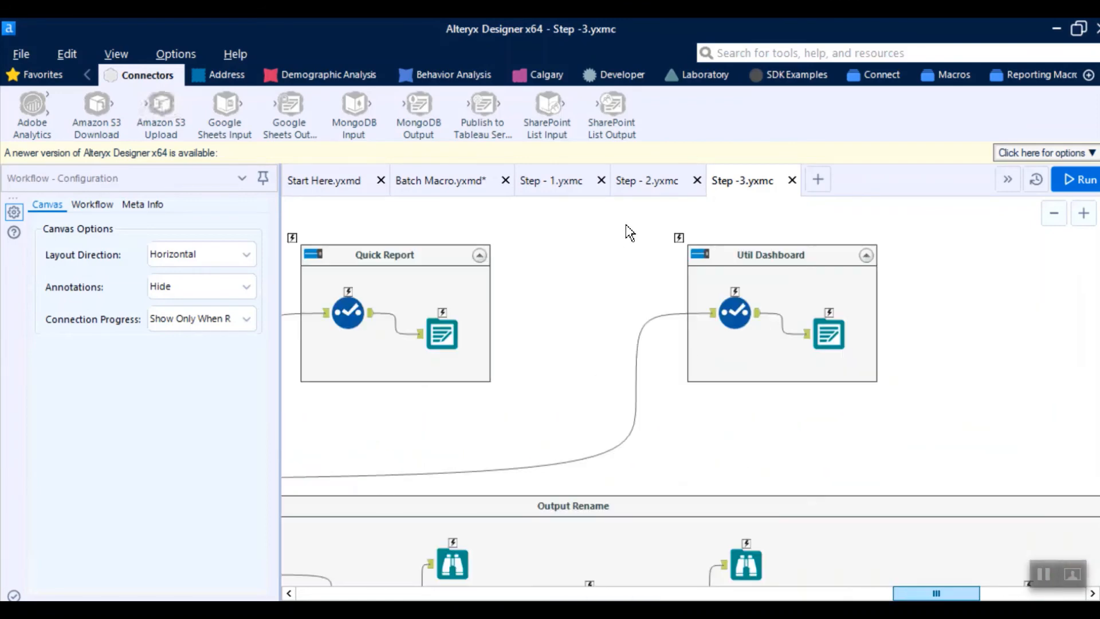
Step: Switch to the Batch Macro.yxmd tab, then to the Step - 1.yxmc tab
left_click(440, 181)
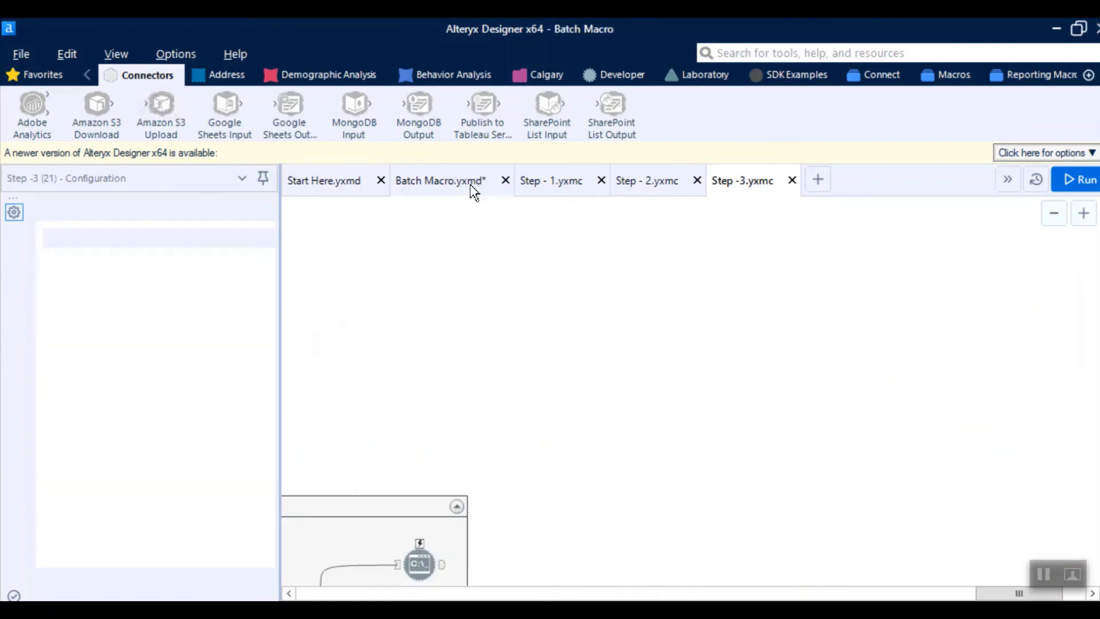
left_click(440, 180)
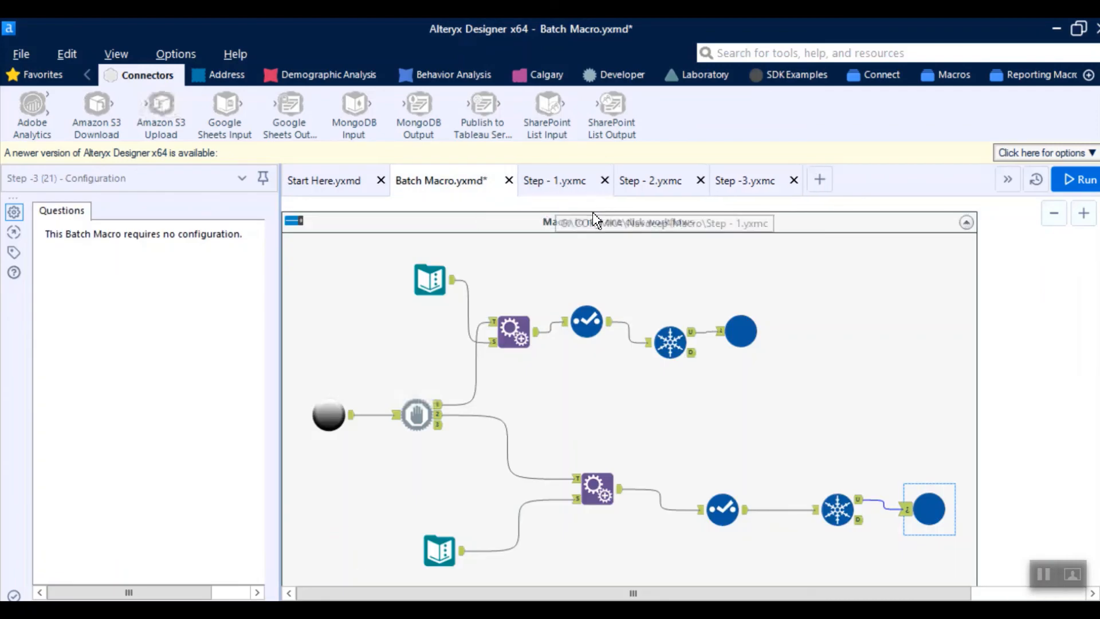
mouse_move(987, 410)
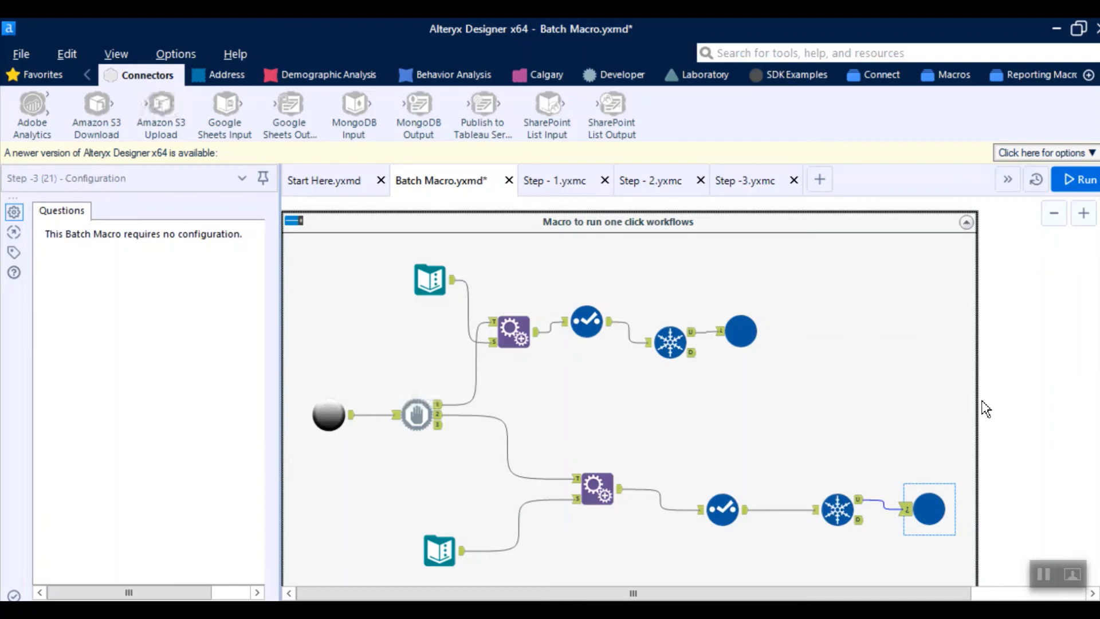
mouse_move(631, 236)
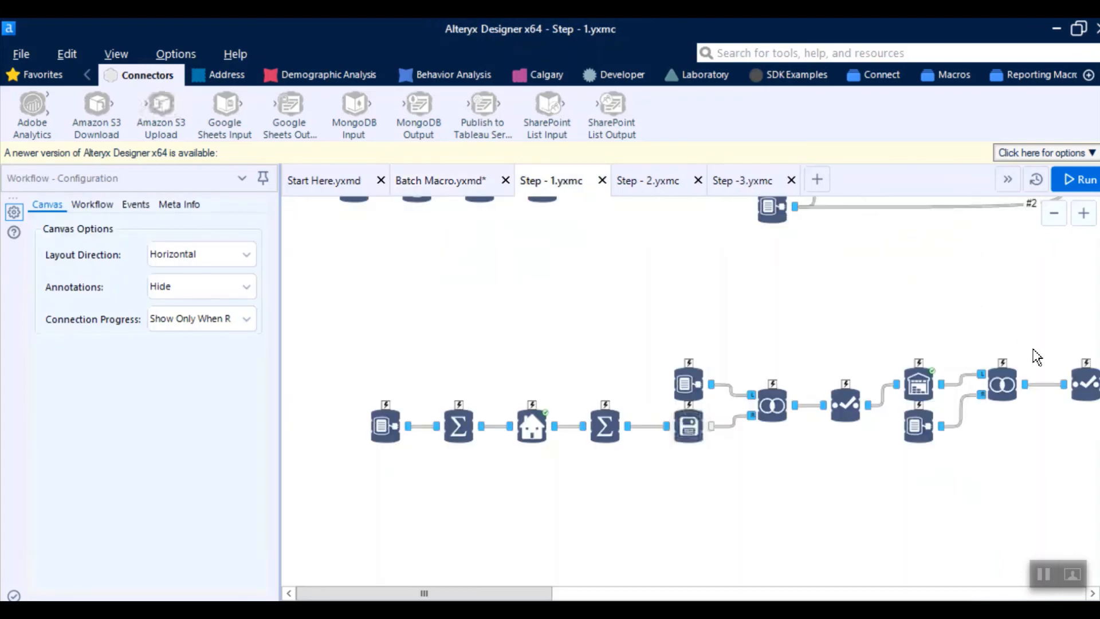
mouse_move(160, 126)
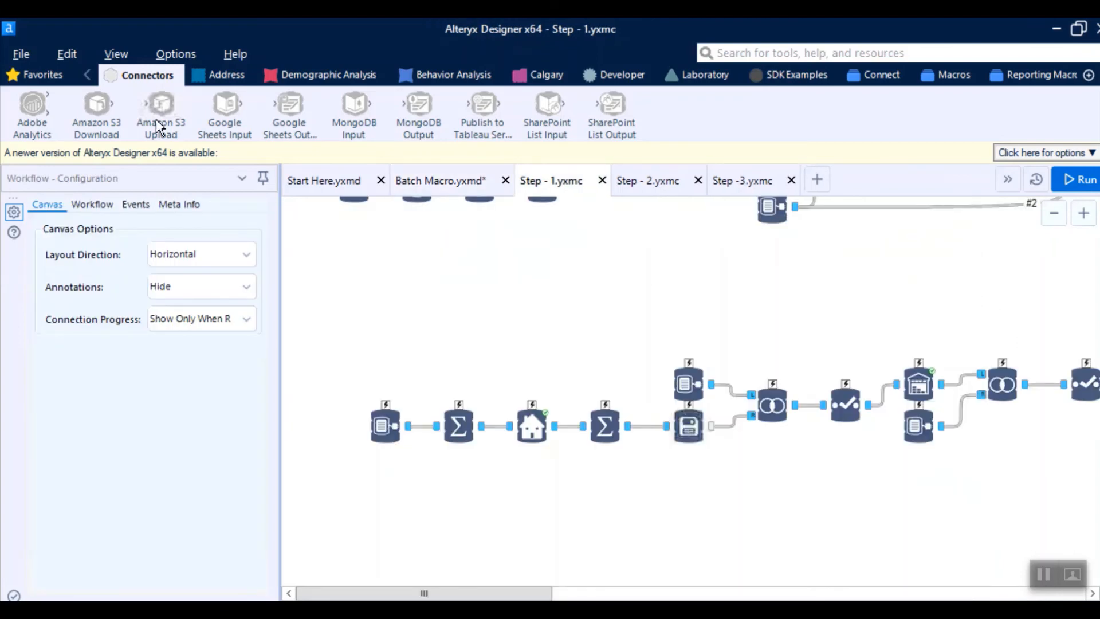
Step: Inspect the Step - 1 macro's workflow type settings, then go back to Batch Macro.yxmd
left_click(92, 204)
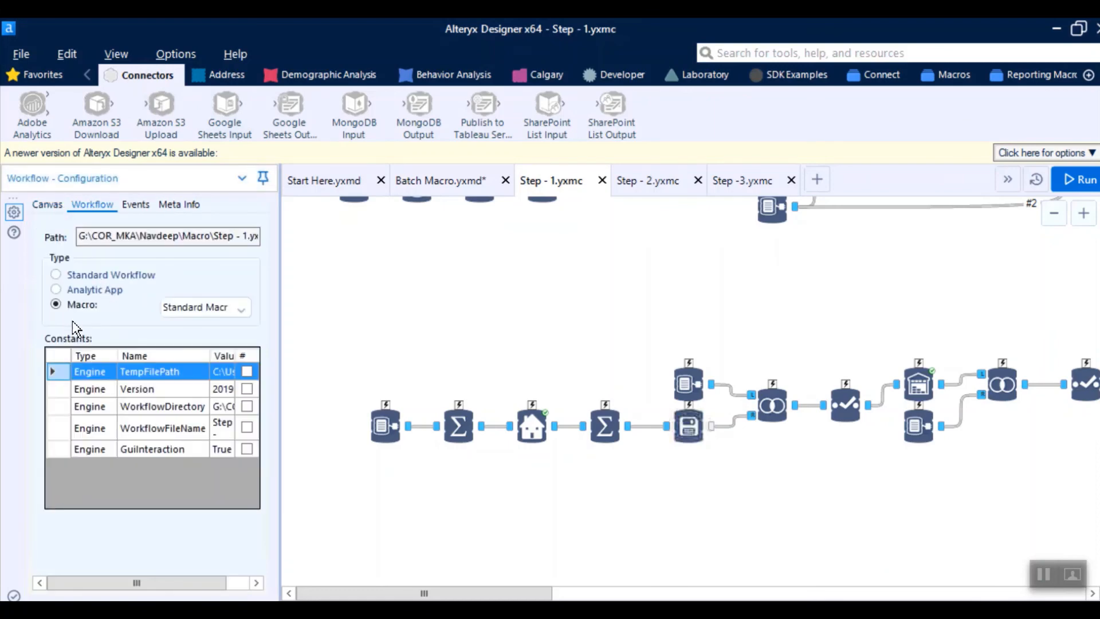
left_click(203, 307)
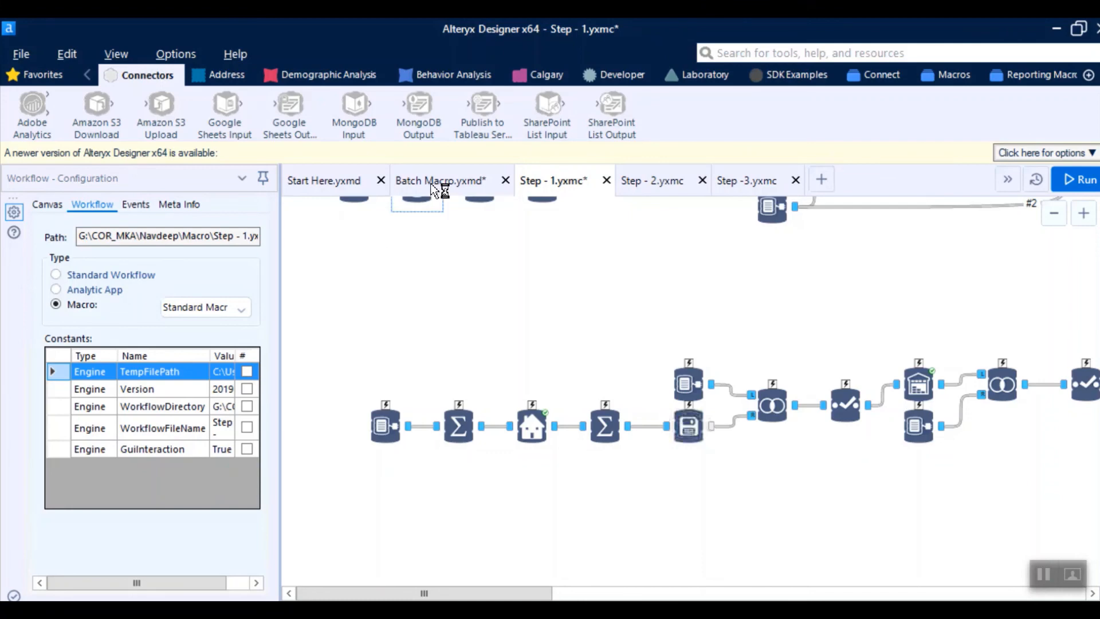
left_click(441, 181)
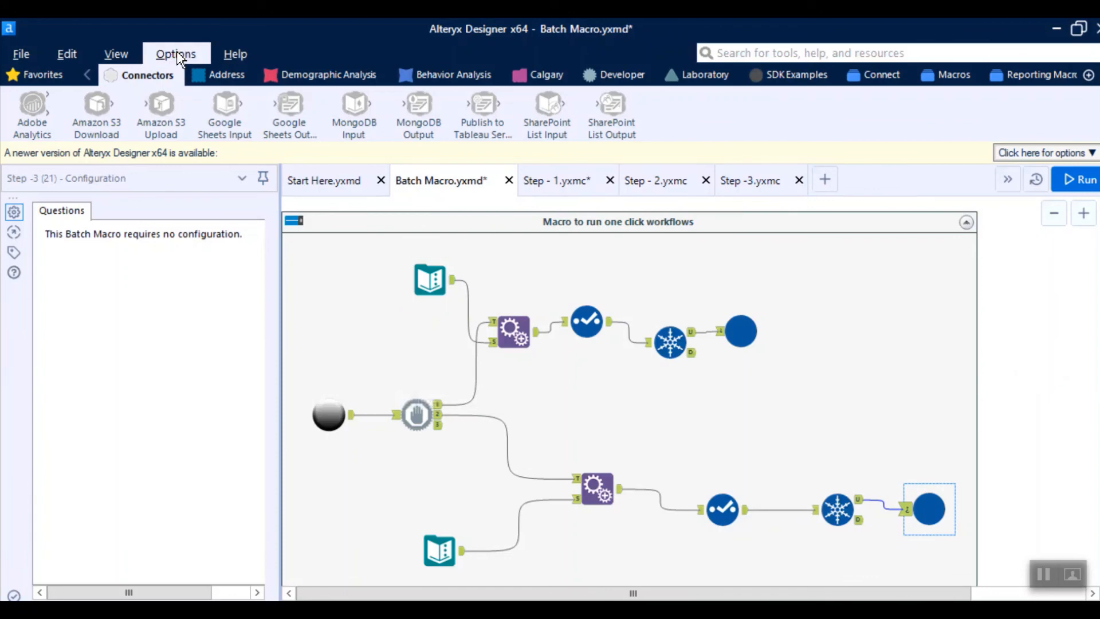
left_click(175, 53)
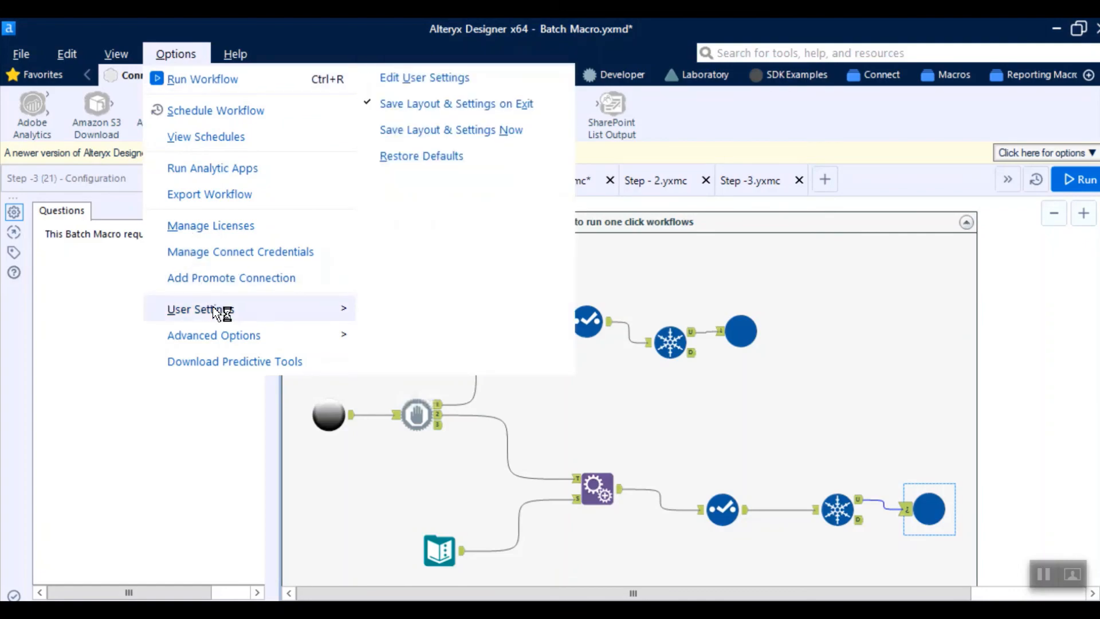
left_click(423, 77)
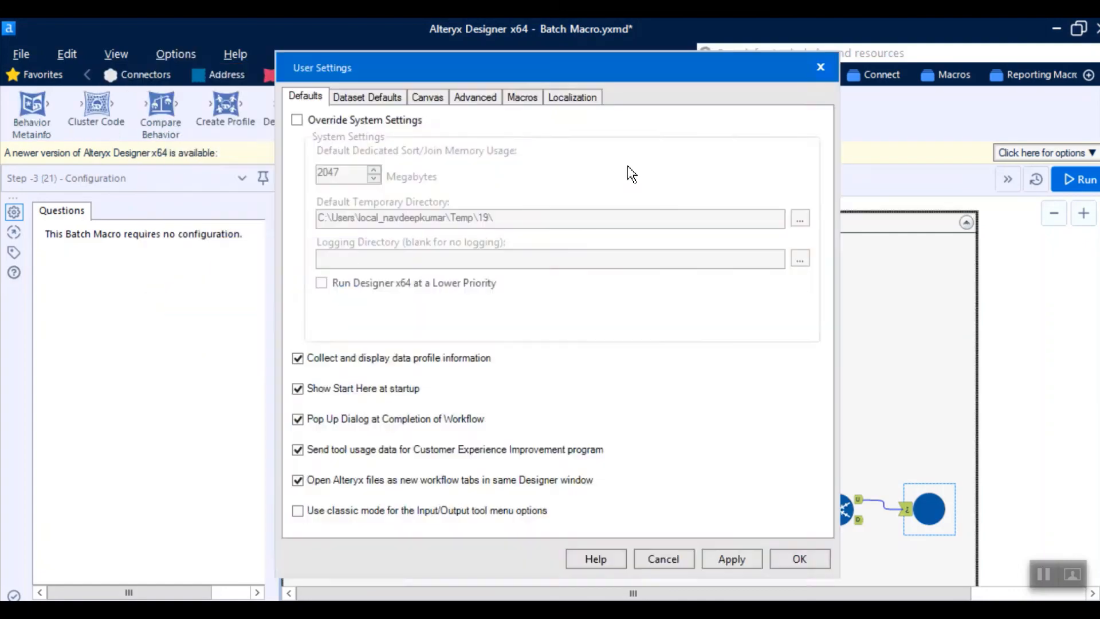
left_click(522, 97)
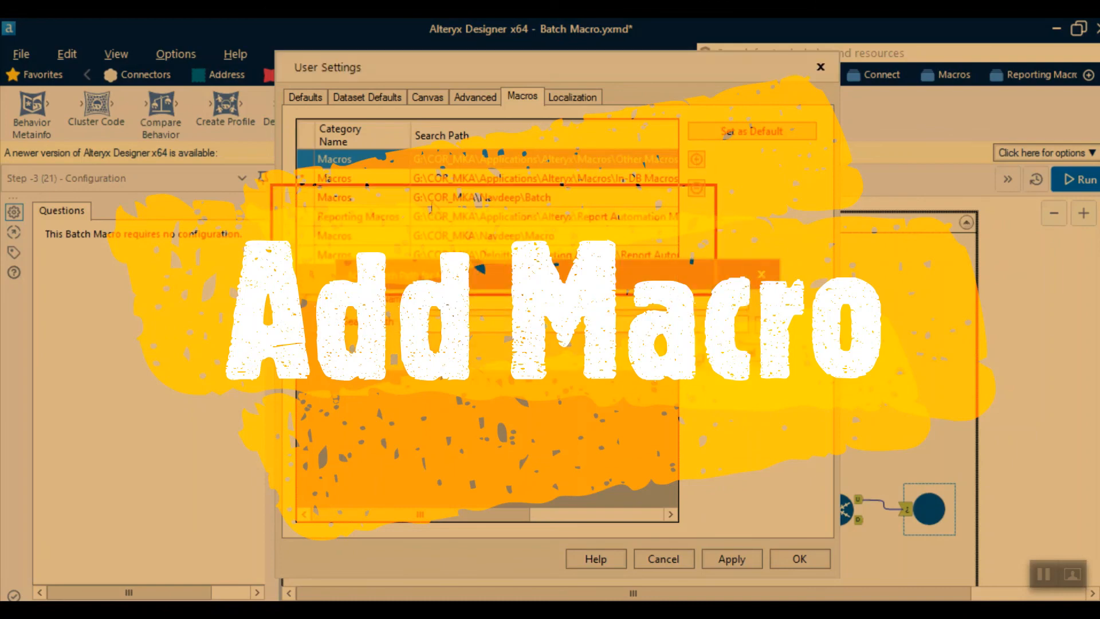
left_click(695, 158)
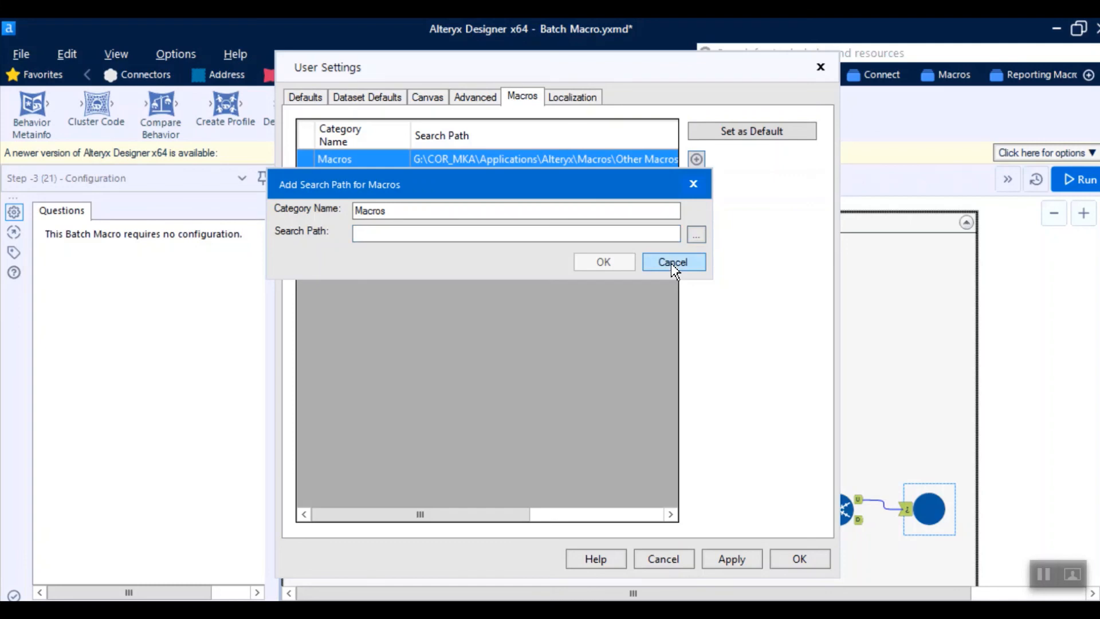
left_click(672, 262)
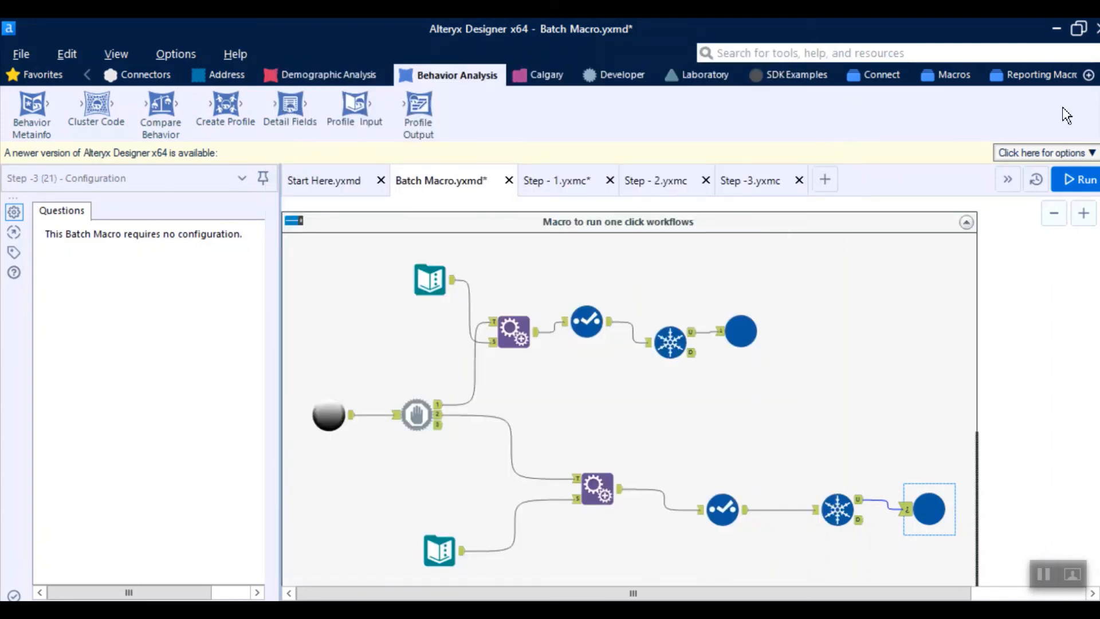
mouse_move(953, 74)
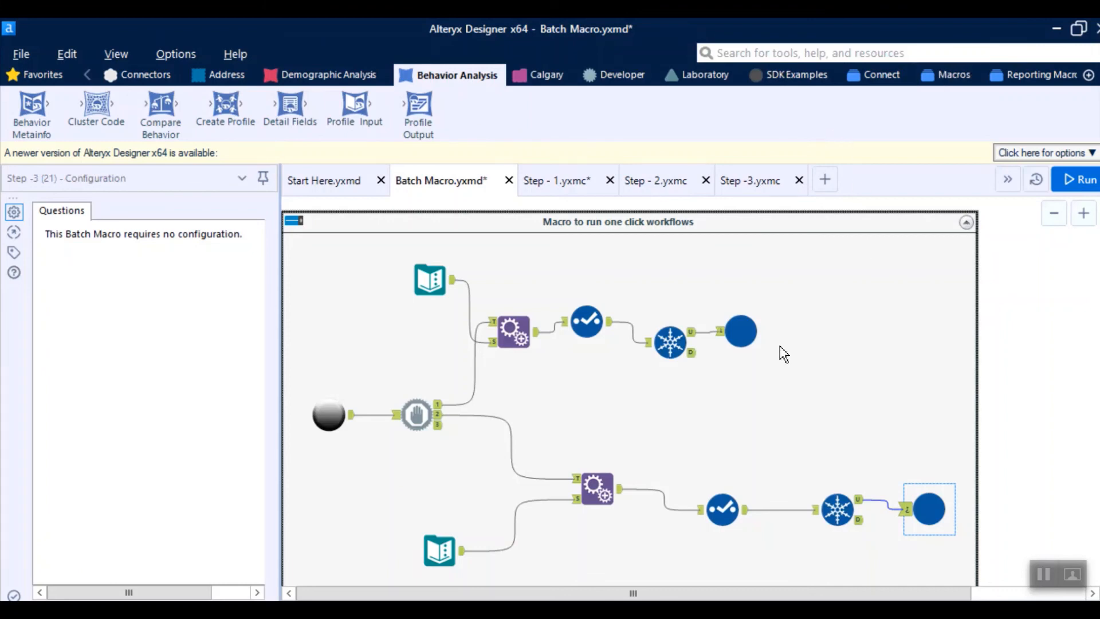
left_click(741, 332)
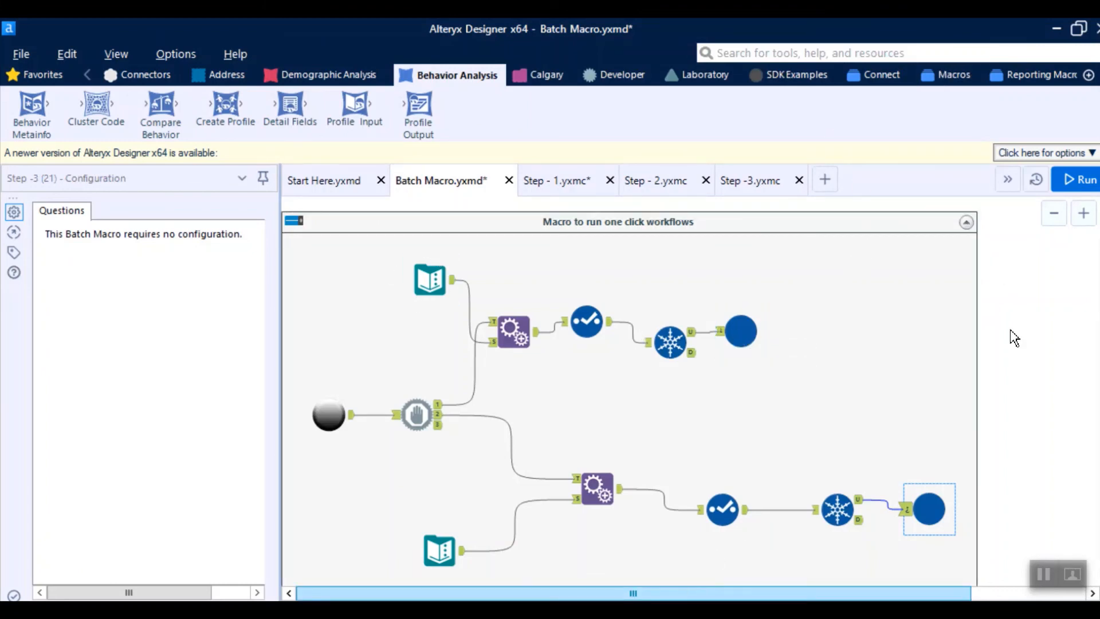
left_click(328, 414)
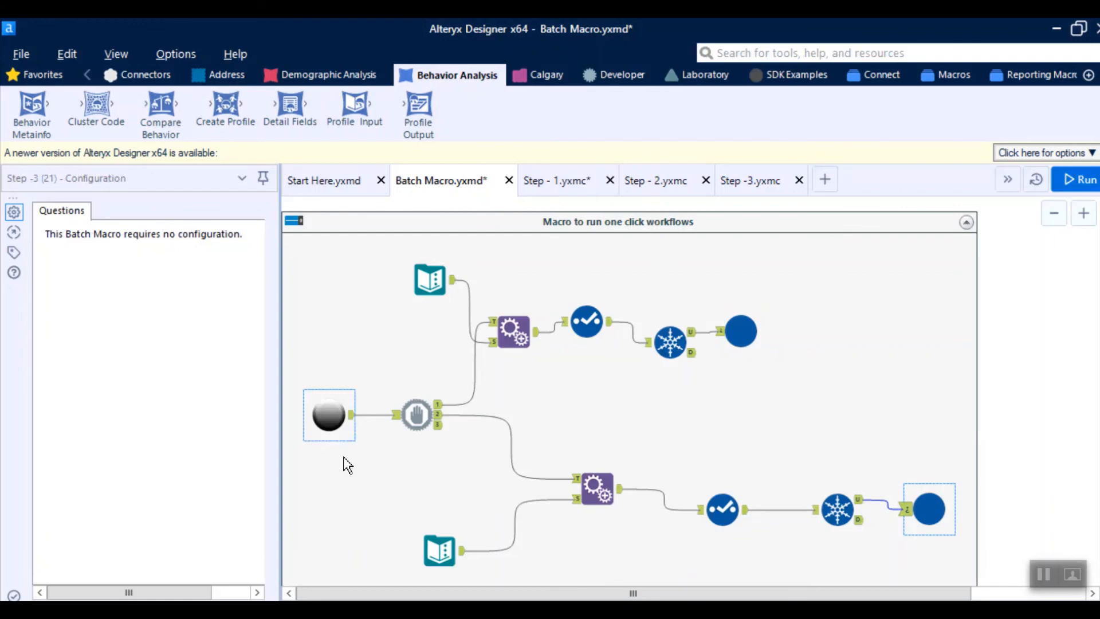
left_click(740, 332)
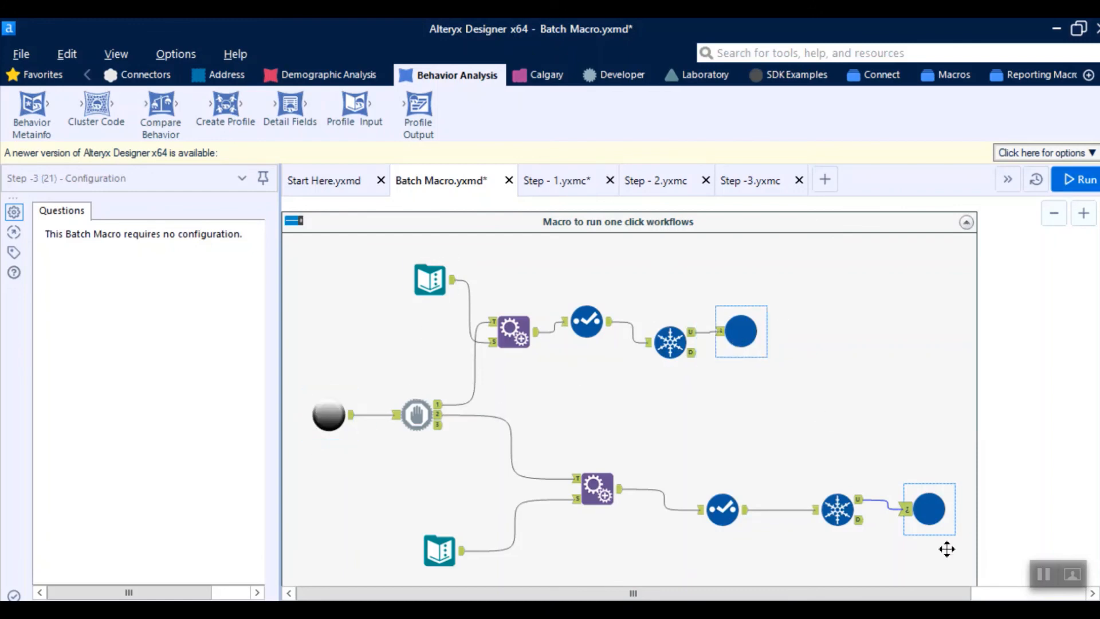
left_click(913, 291)
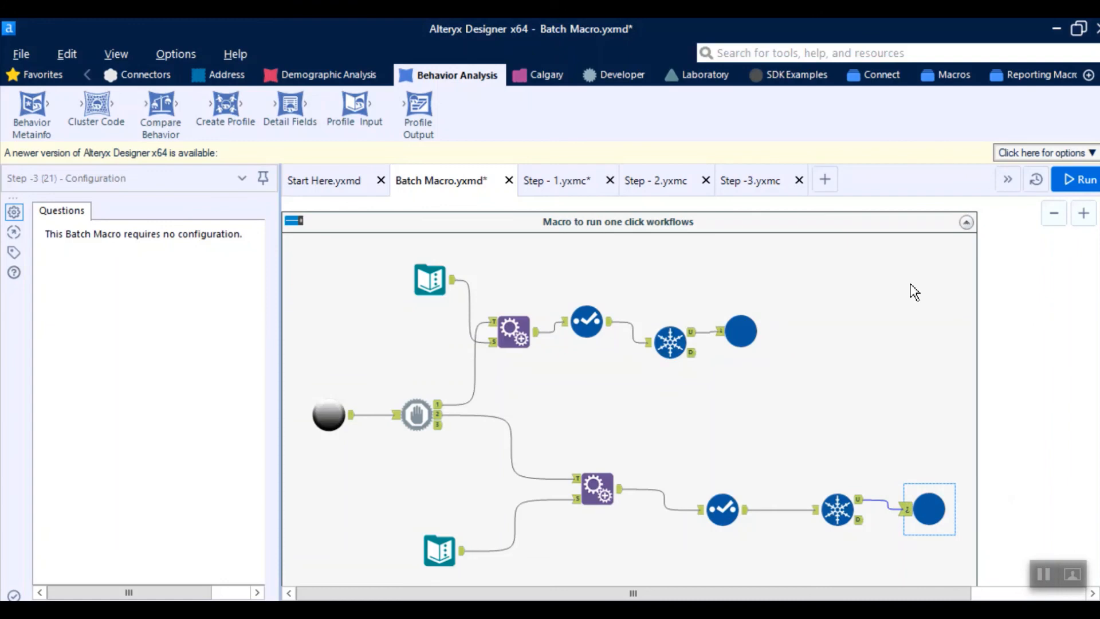
mouse_move(1041, 389)
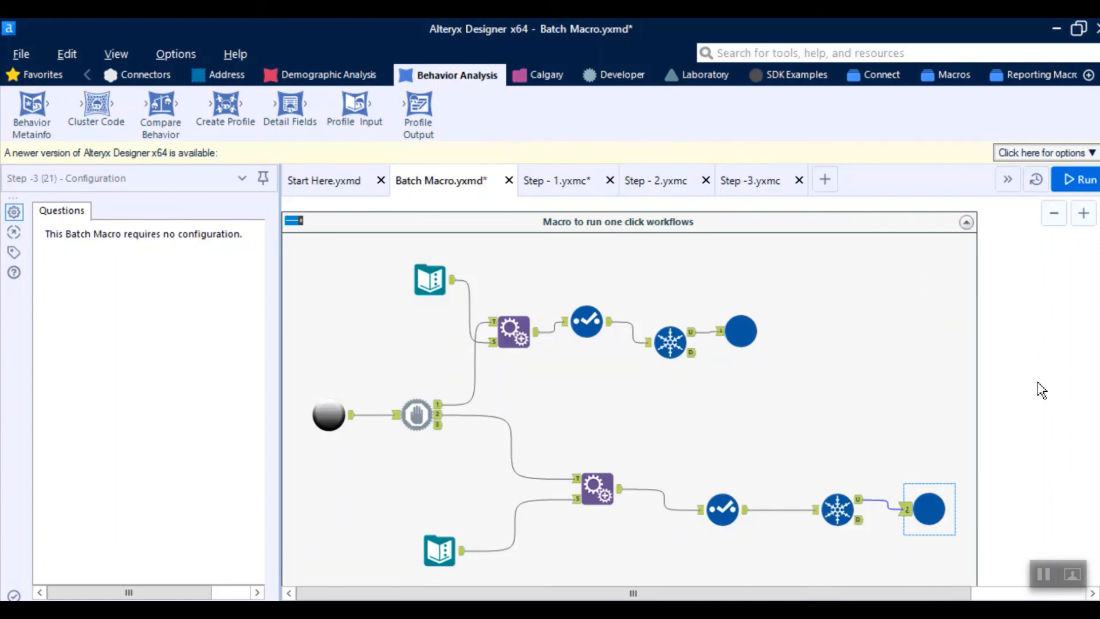